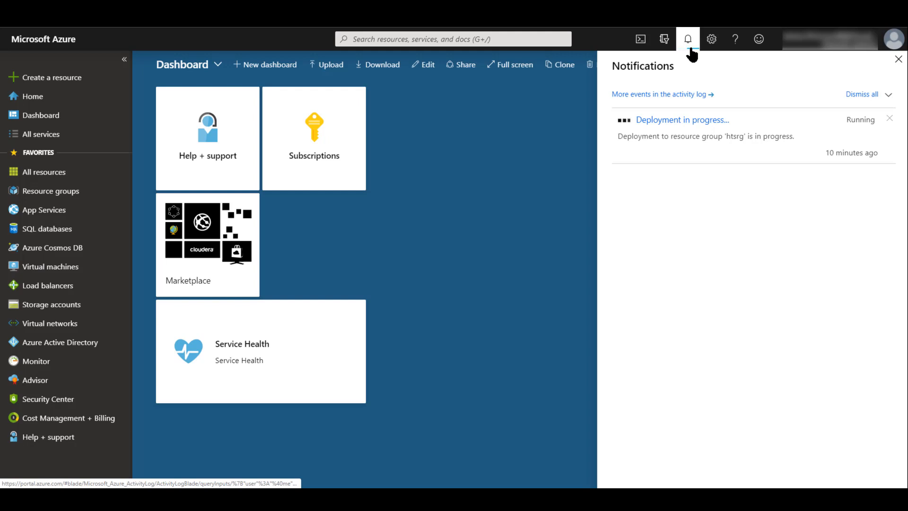
mouse_move(682, 121)
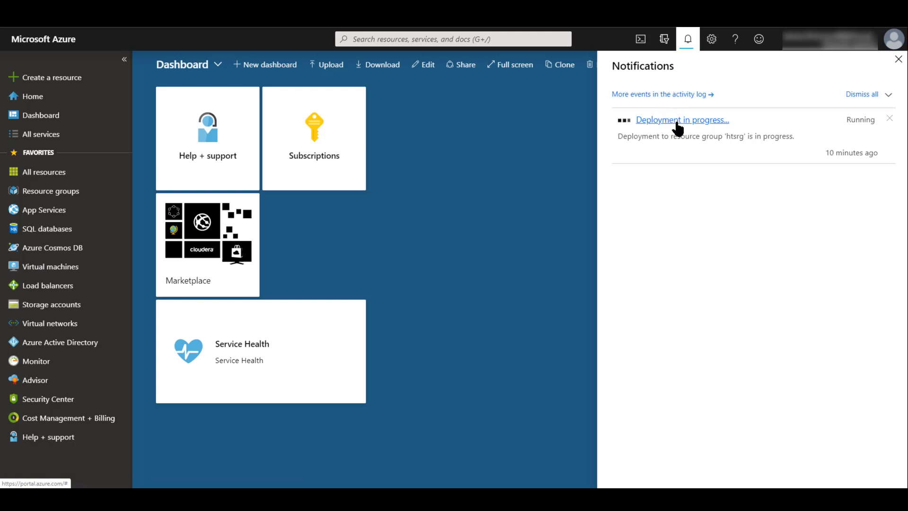
Step: Open the running Teradata deployment's details from the Notifications bell
click(682, 119)
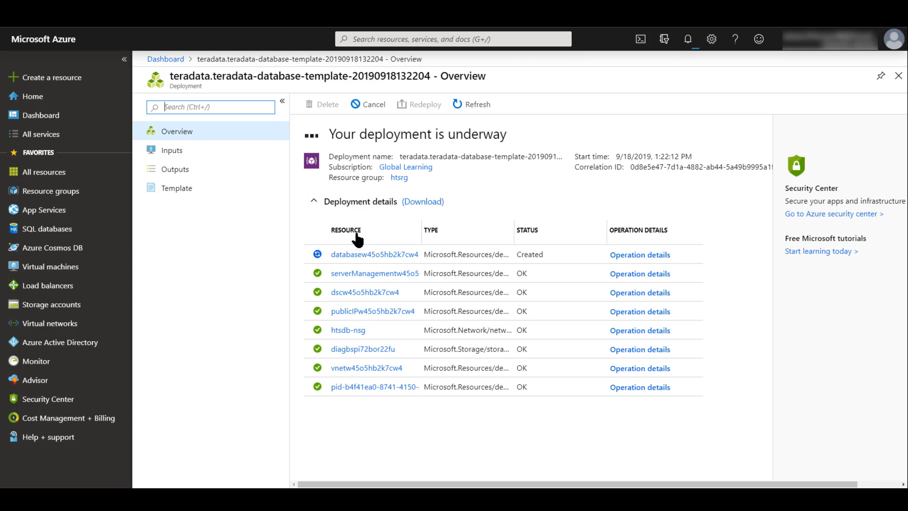
mouse_move(464, 237)
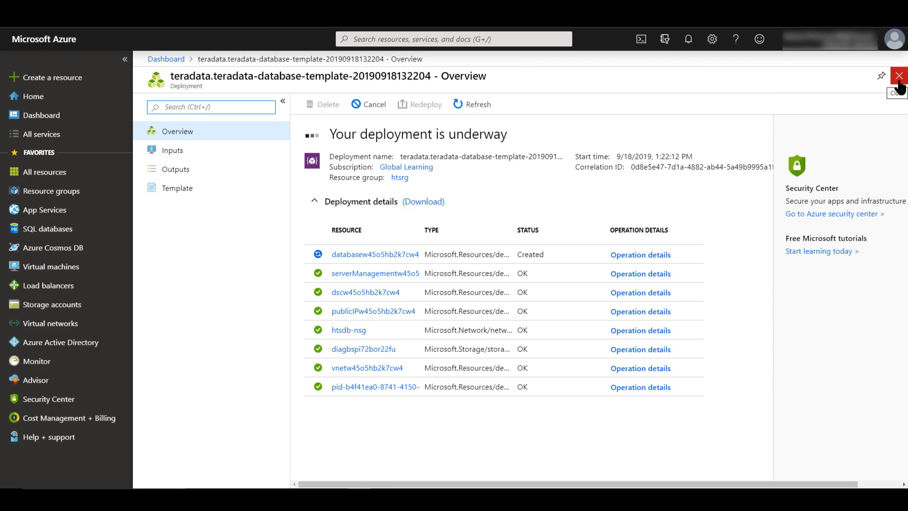
Step: Leave the deployment blade and open the htsrg resource group from Resource groups
click(899, 76)
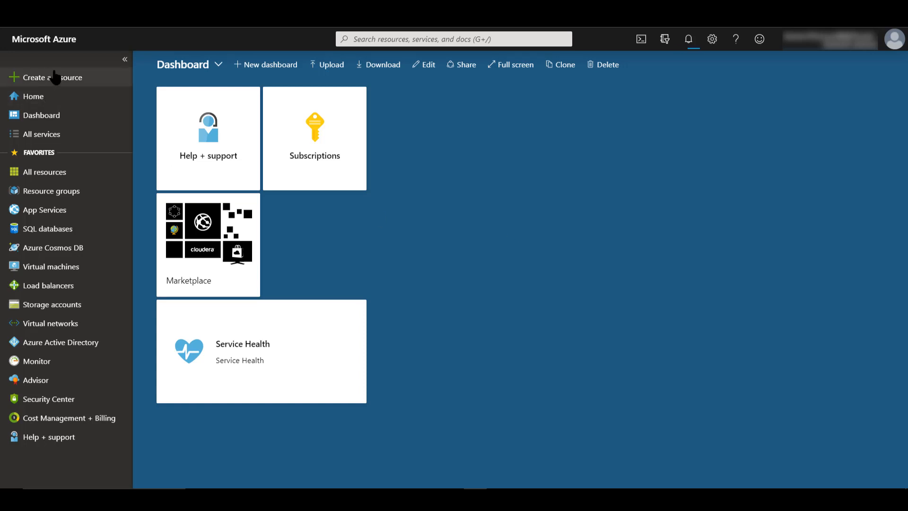
mouse_move(87, 162)
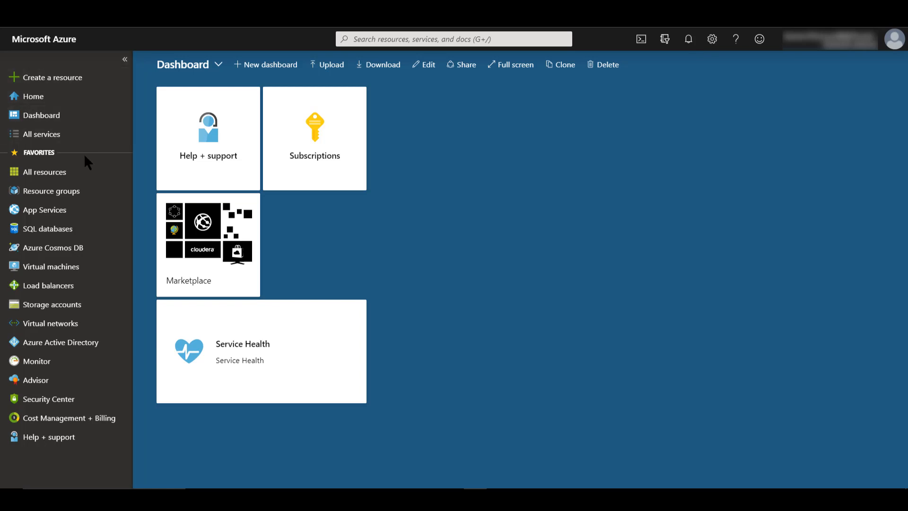
mouse_move(50, 190)
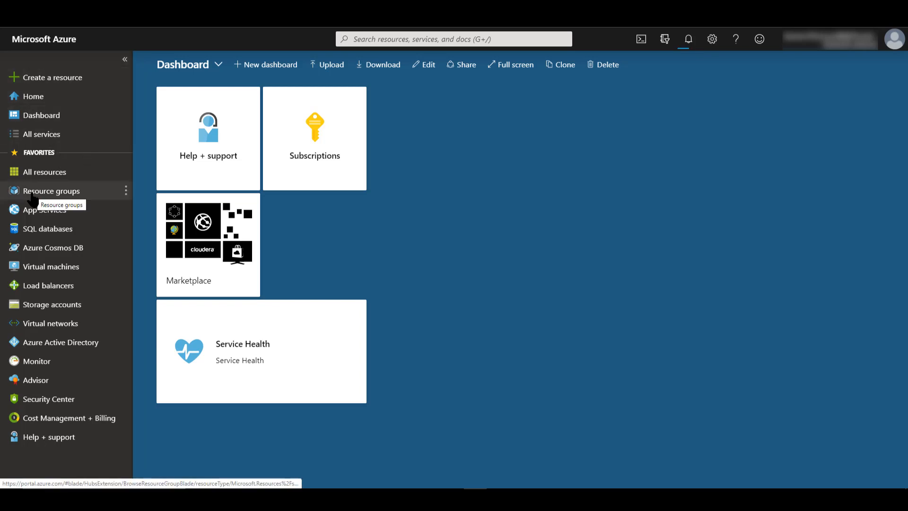
click(51, 190)
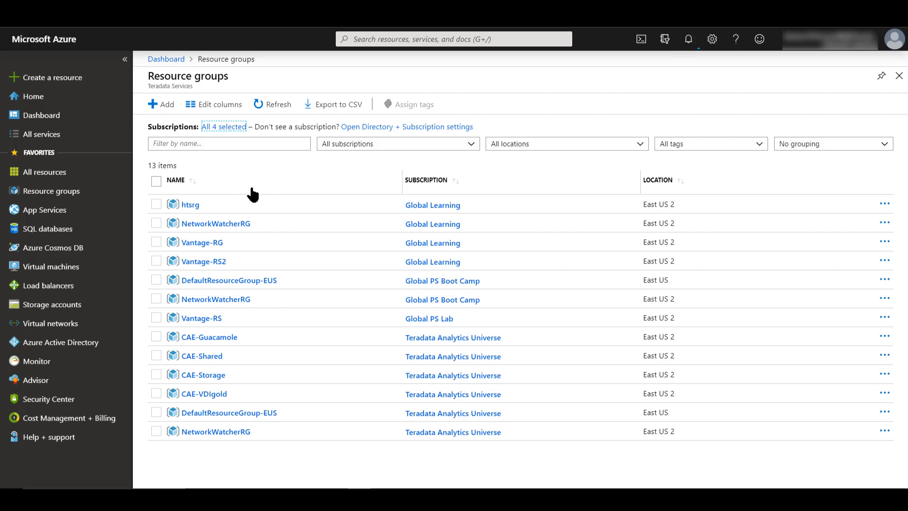
mouse_move(194, 215)
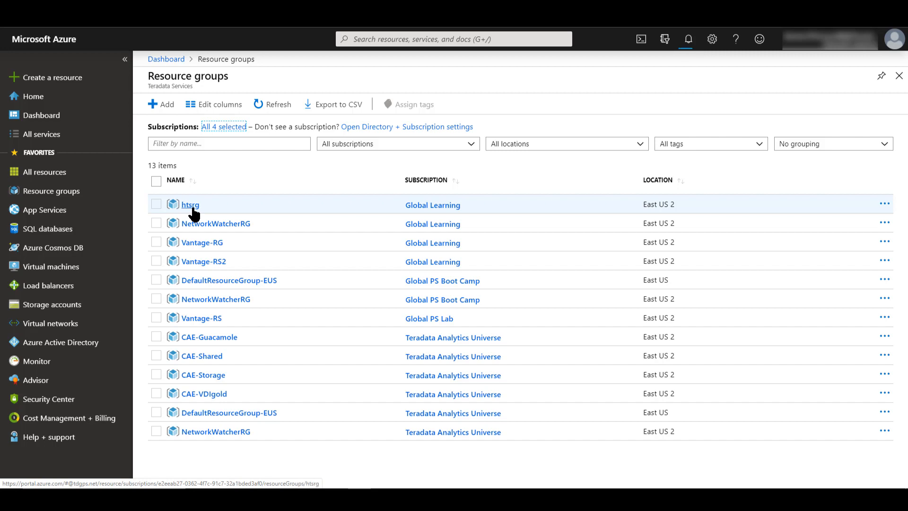
click(190, 204)
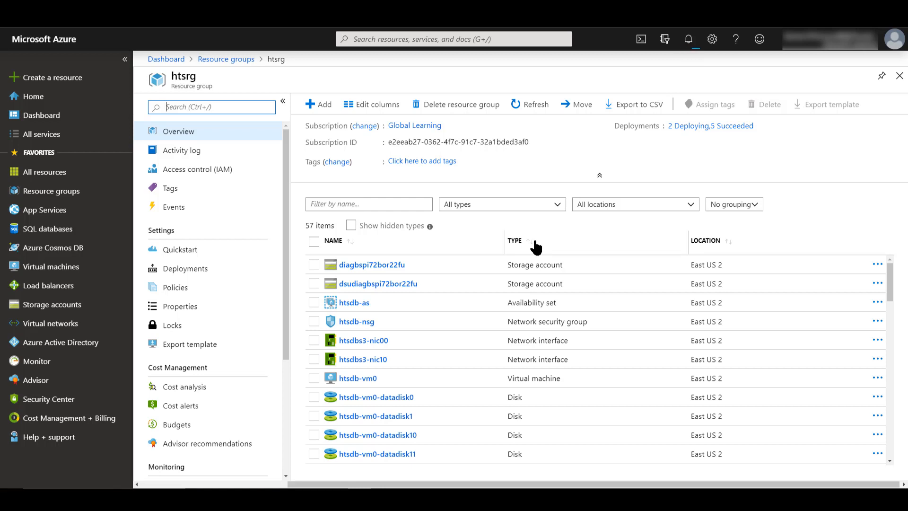
Step: Sort htsrg's 57 resources by type and scroll through the list
click(512, 241)
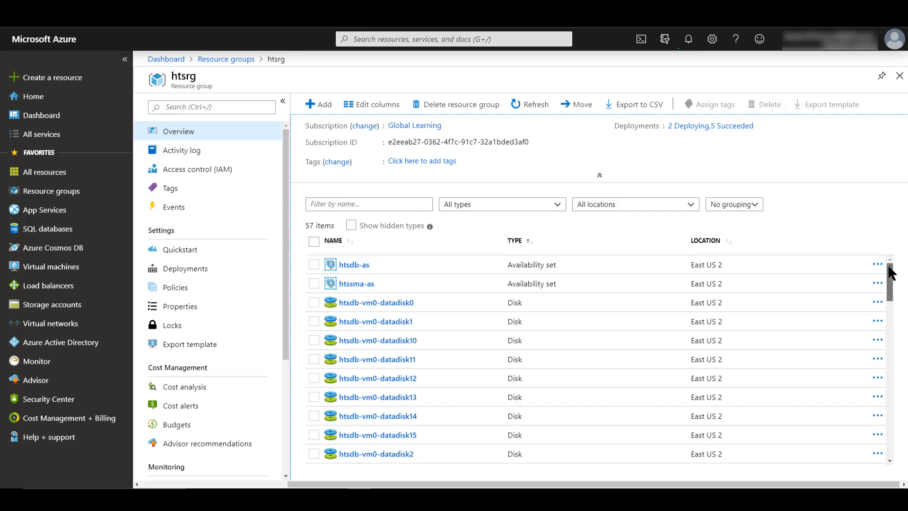
scroll(down, 3)
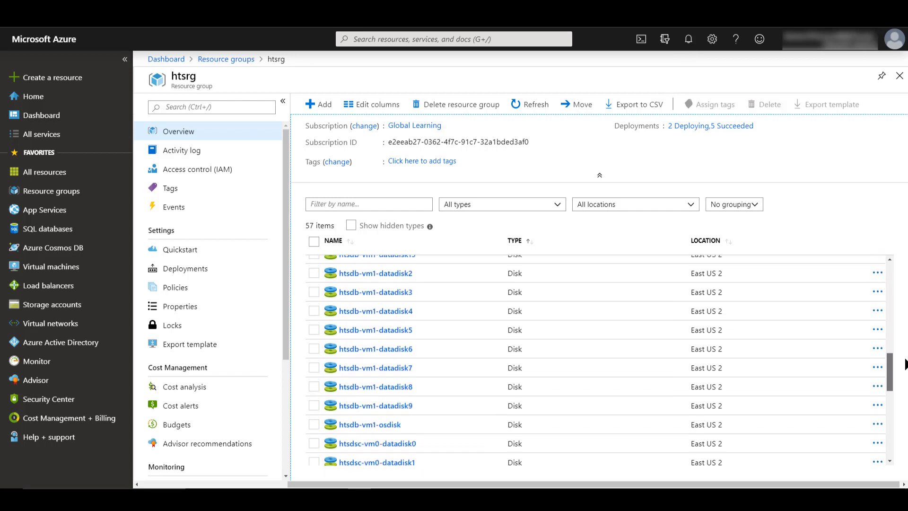
scroll(down, 3)
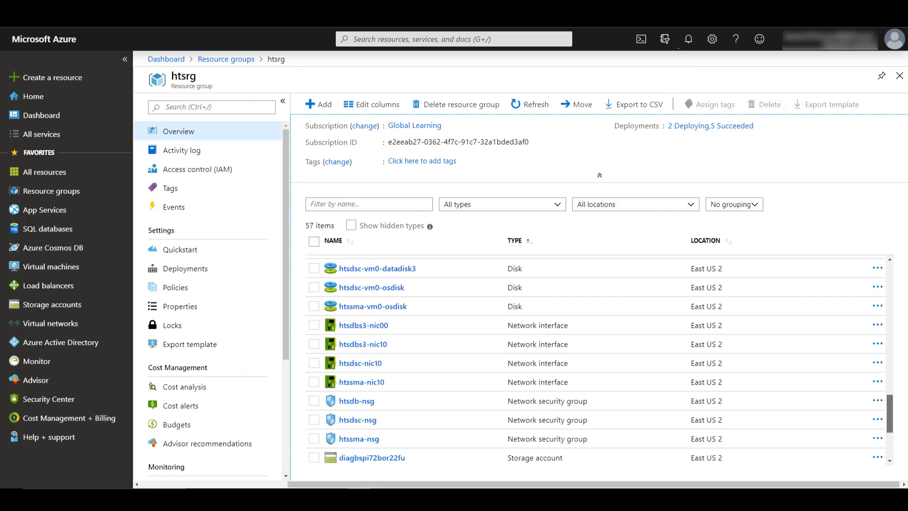
scroll(down, 3)
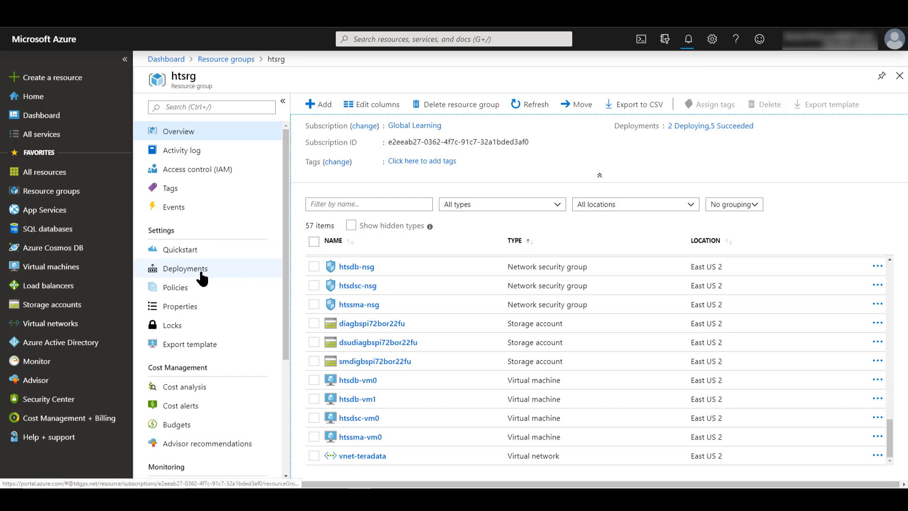
Step: Show the htsrg Deployments list with five succeeded and two still deploying
click(185, 268)
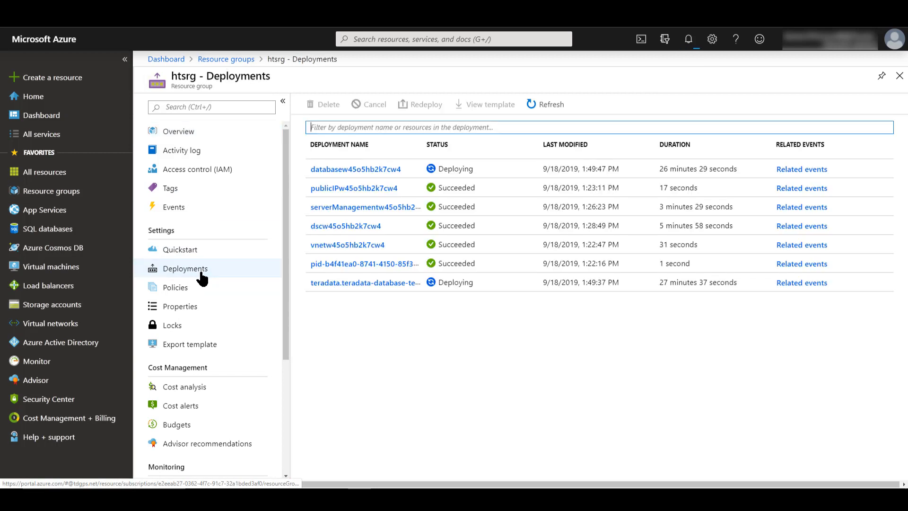
mouse_move(493, 346)
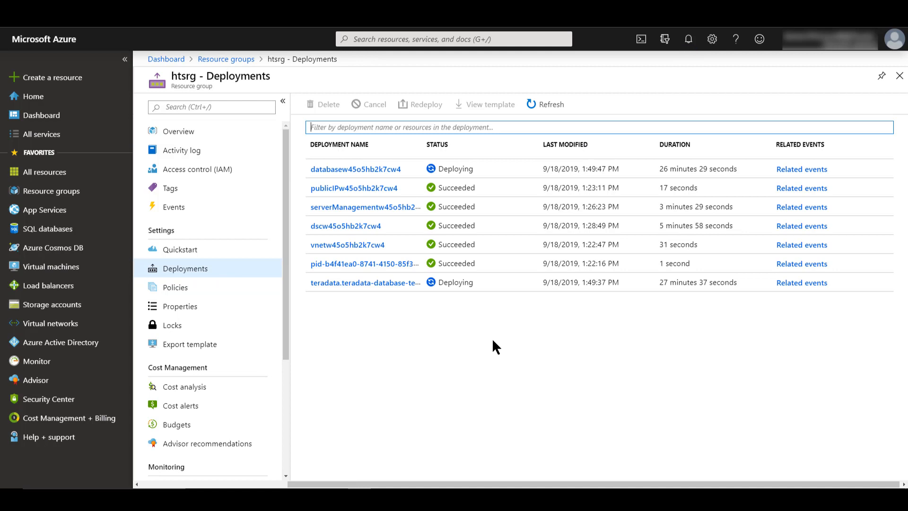
mouse_move(488, 206)
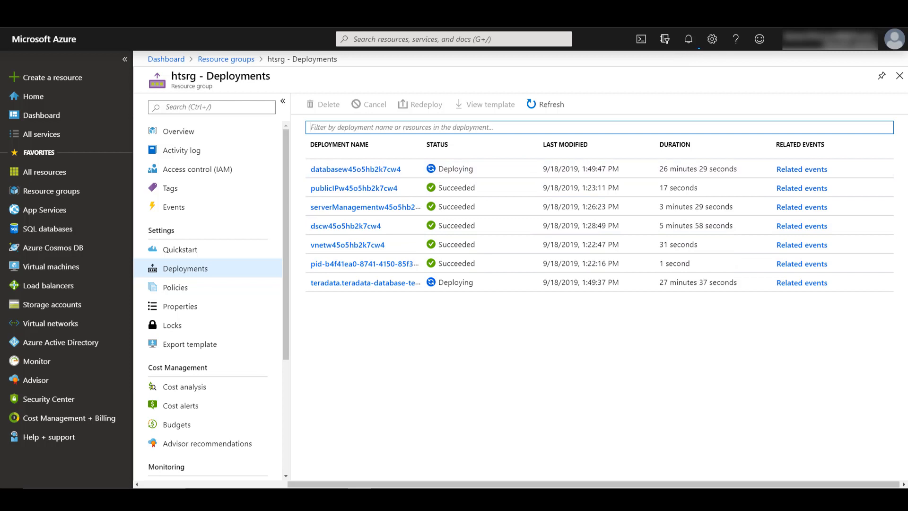
mouse_move(554, 409)
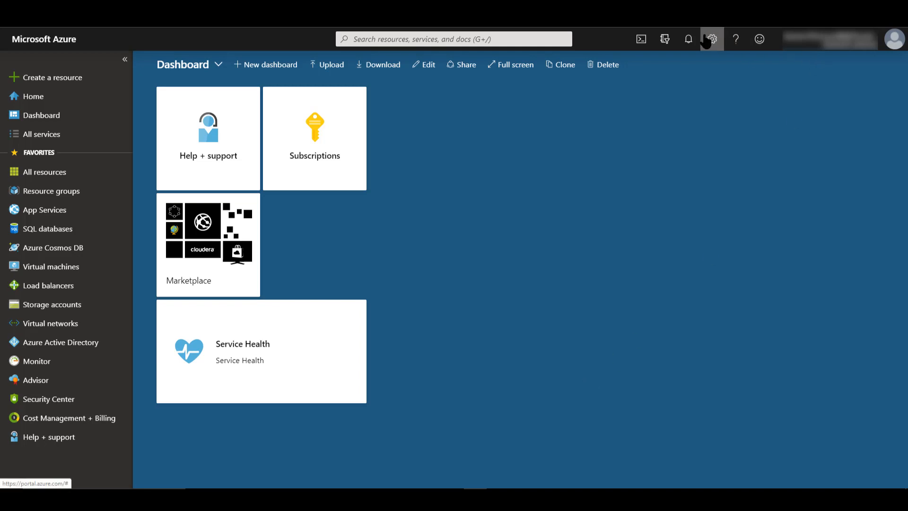
mouse_move(689, 39)
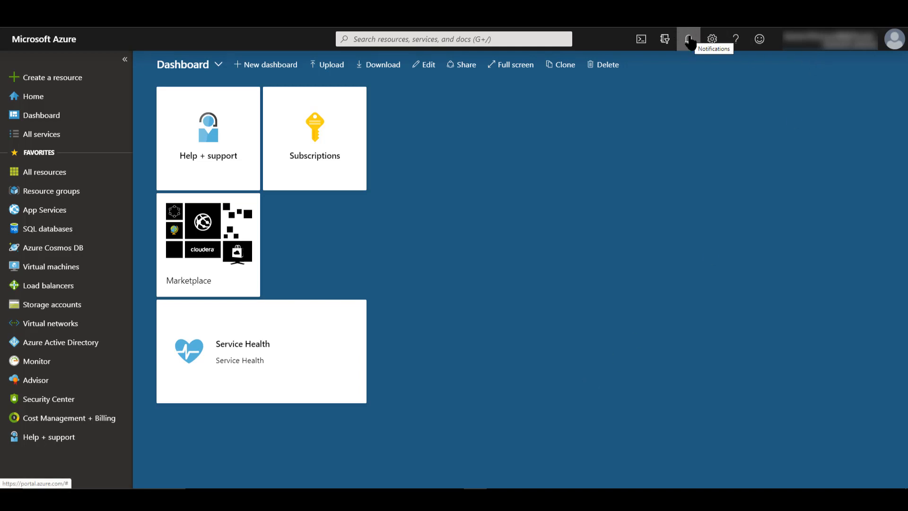
click(689, 39)
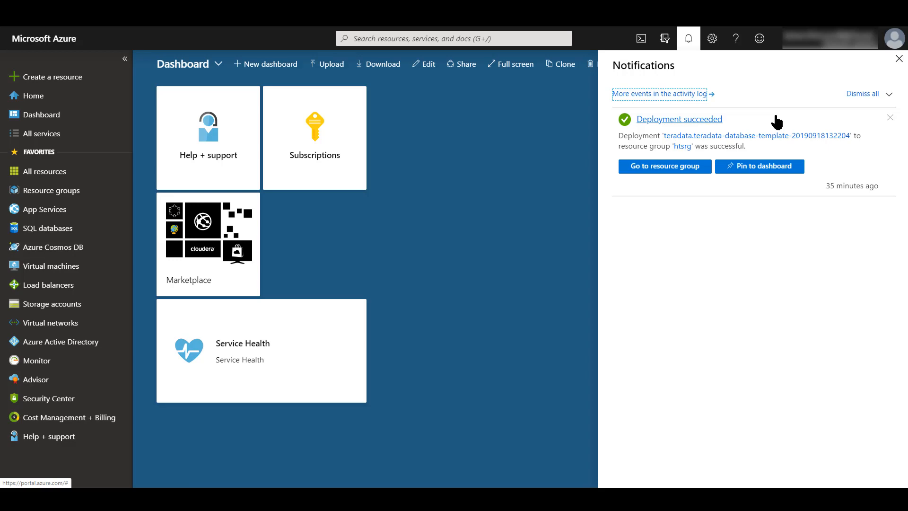
click(898, 59)
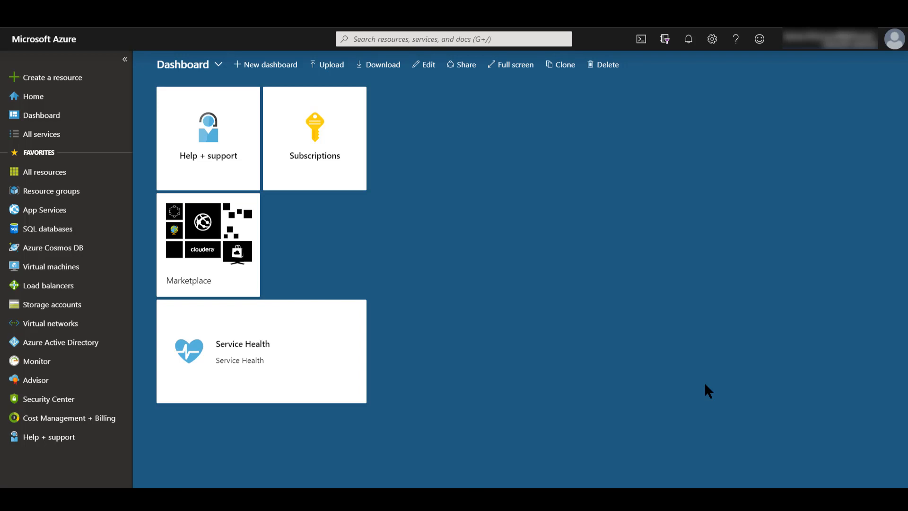
mouse_move(52, 76)
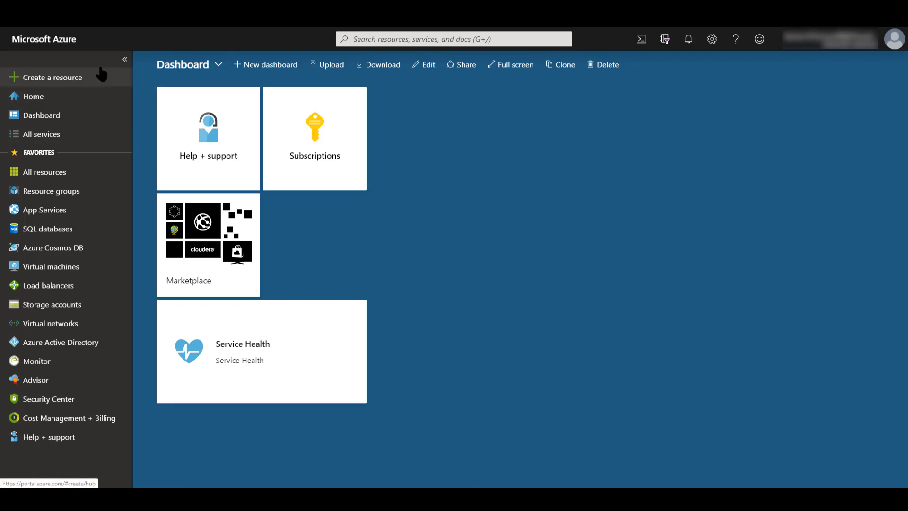
mouse_move(51, 267)
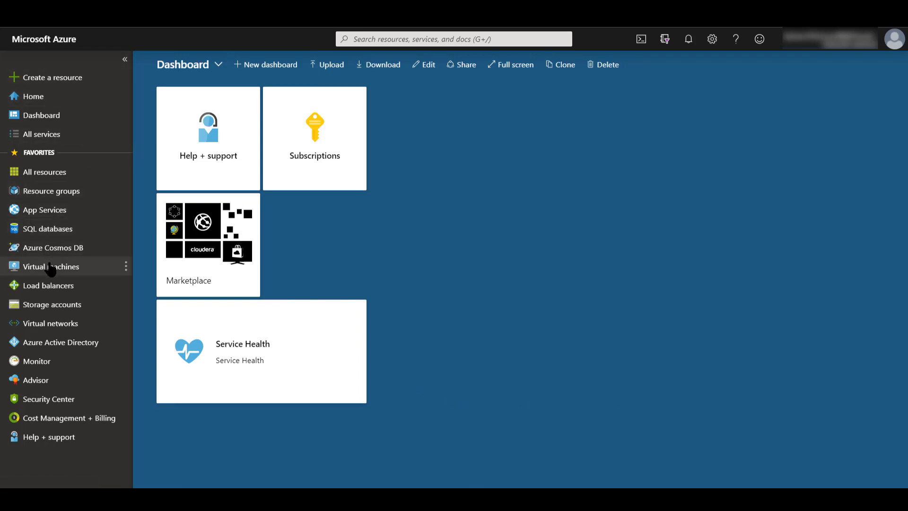
Step: List the virtual machines, showing the five running htsrg machines in East US 2
click(51, 266)
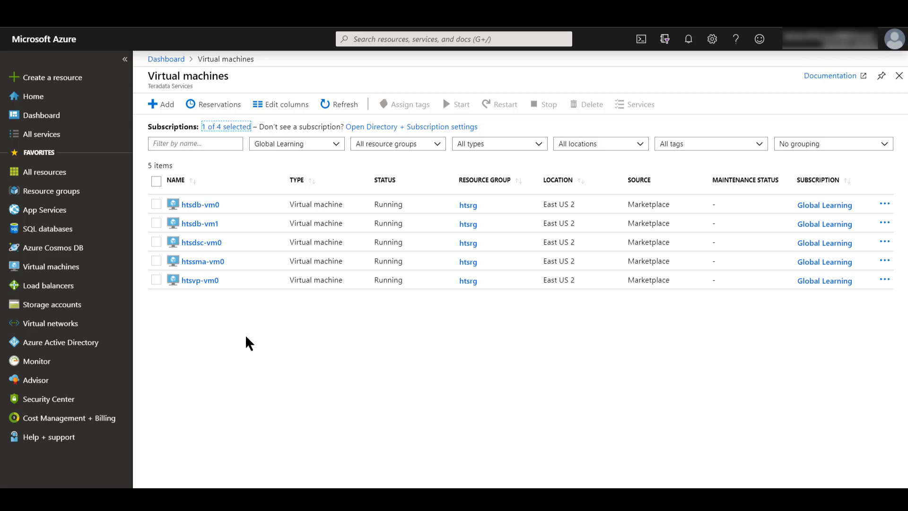
mouse_move(191, 242)
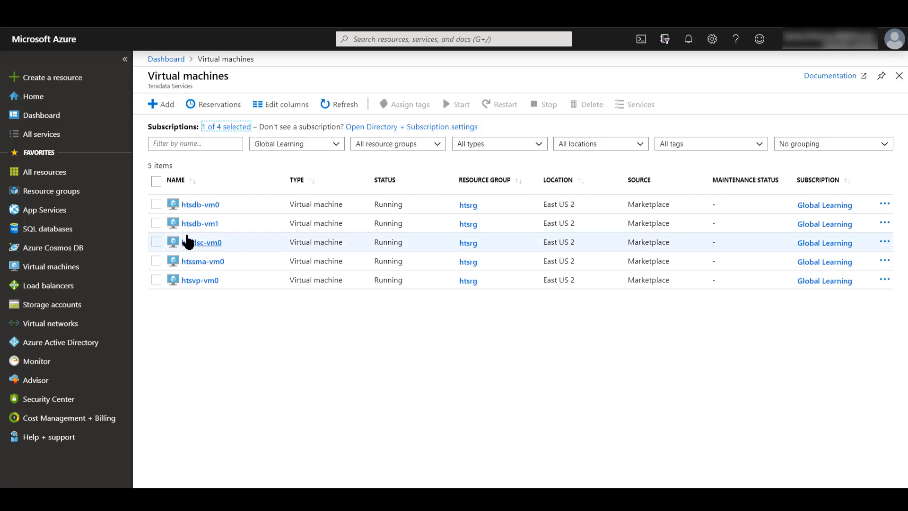
mouse_move(199, 205)
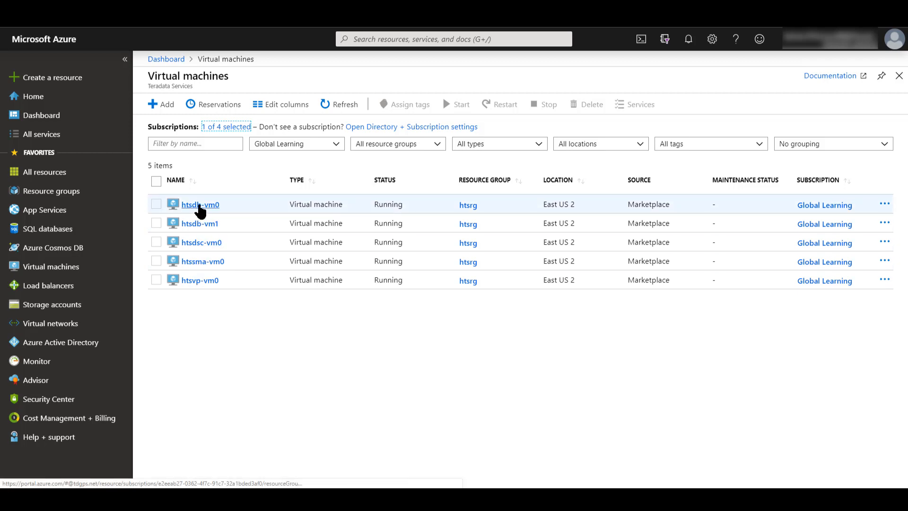
Step: Open the htsdb-vm0 overview, running SUSE 12 with private IP 10.0.0.4
click(199, 204)
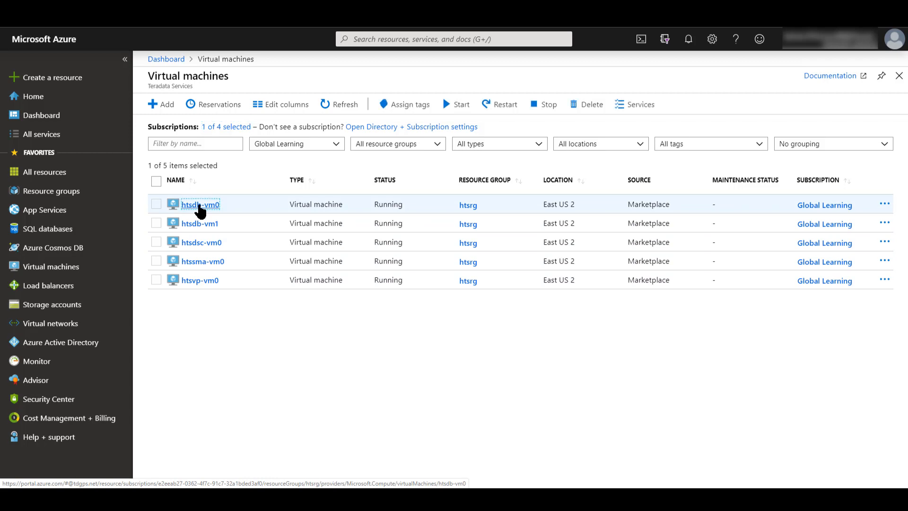
click(201, 204)
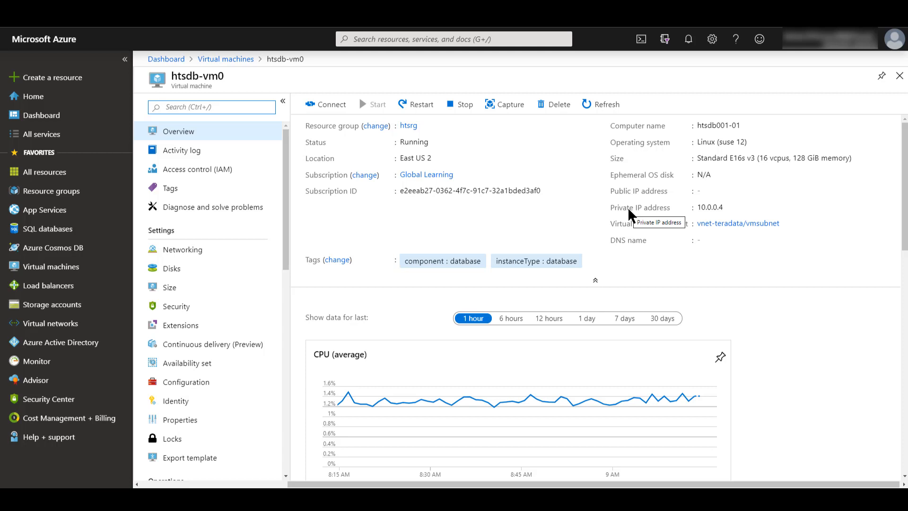
mouse_move(704, 202)
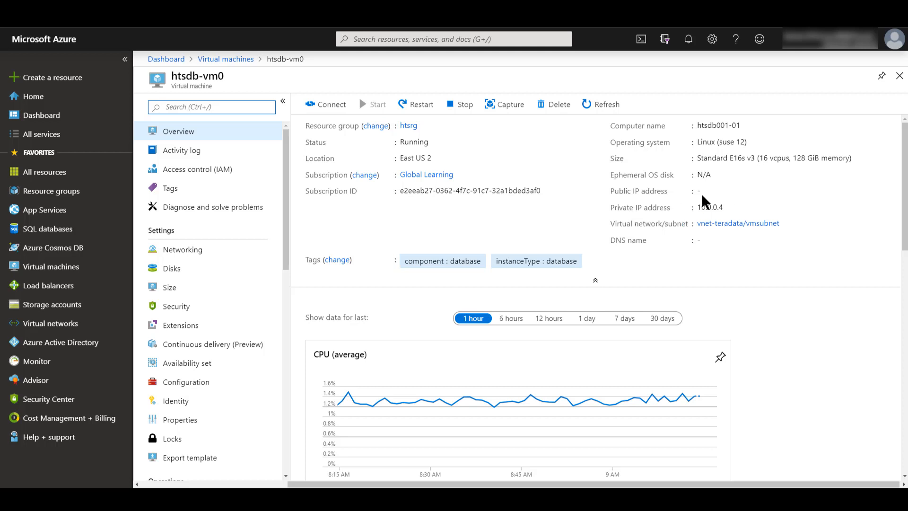
mouse_move(707, 191)
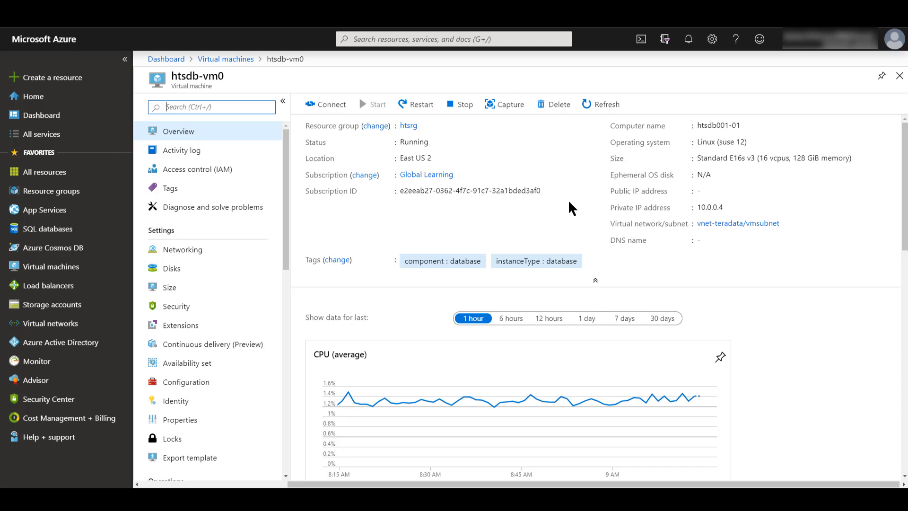
mouse_move(223, 231)
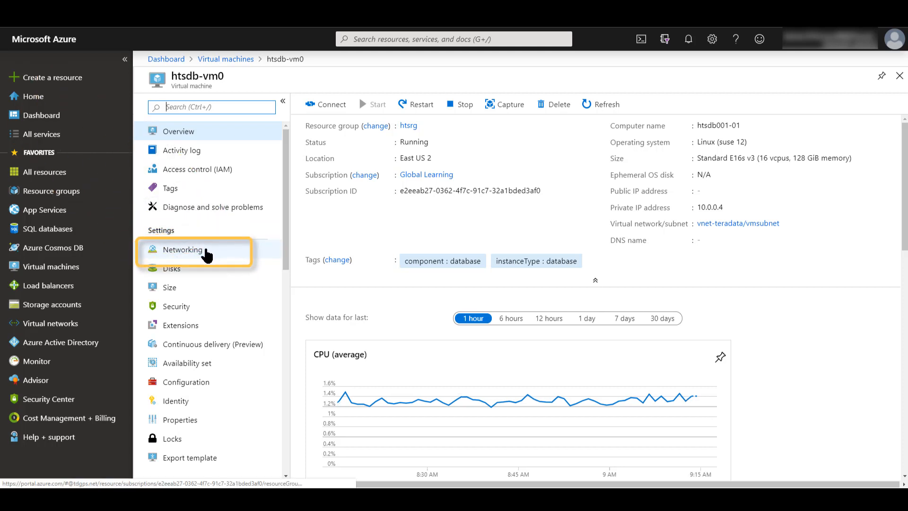
Step: View the IP configurations of network interface htsdbs3-nic00 via the VM's Networking settings
click(183, 248)
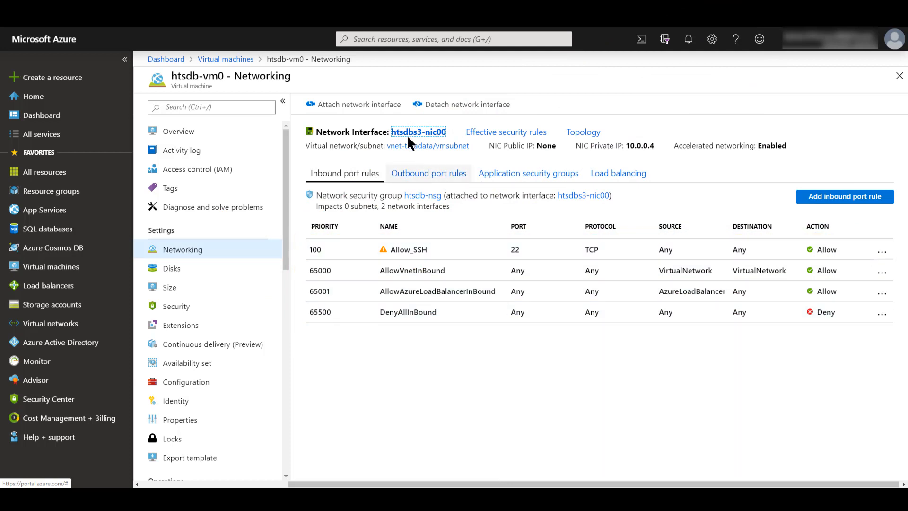
mouse_move(437, 145)
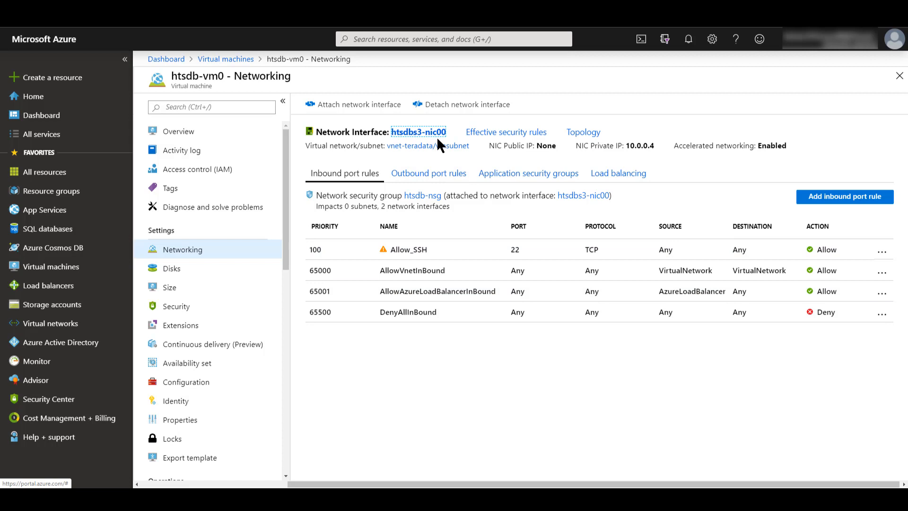
mouse_move(436, 144)
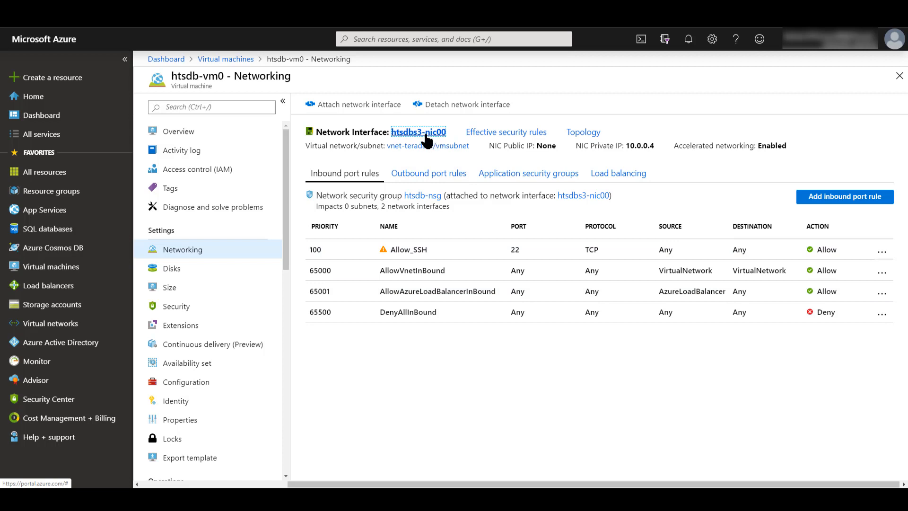
mouse_move(412, 140)
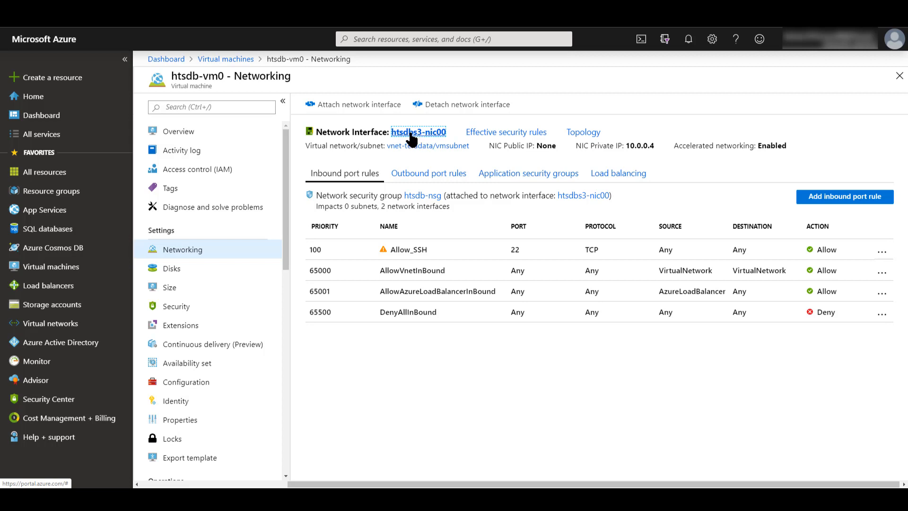
click(418, 131)
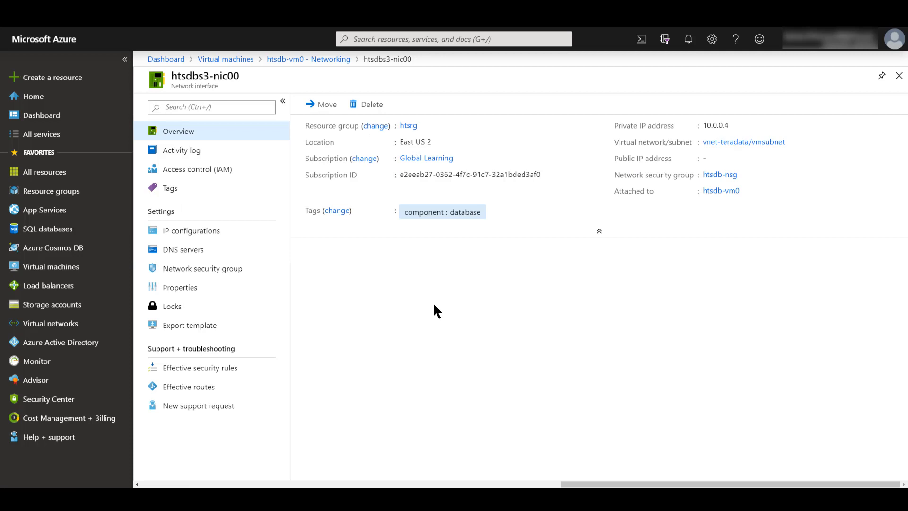
mouse_move(191, 230)
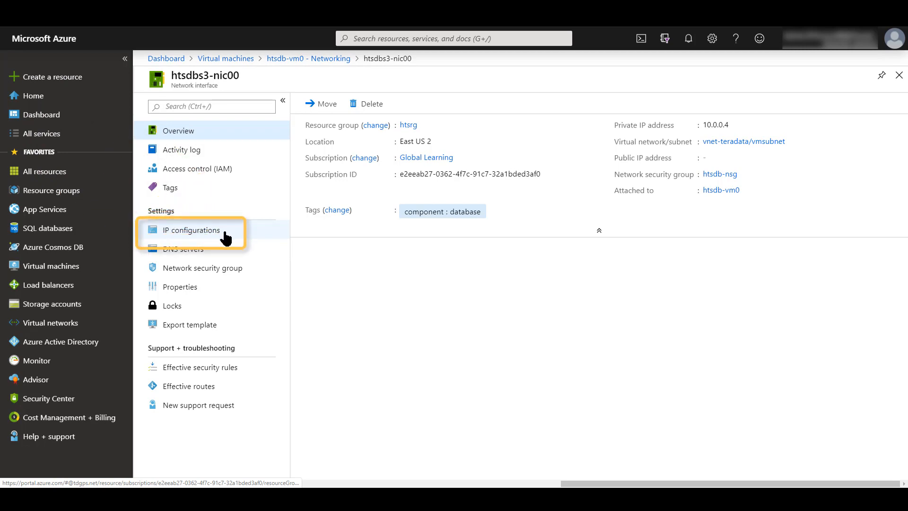
click(191, 229)
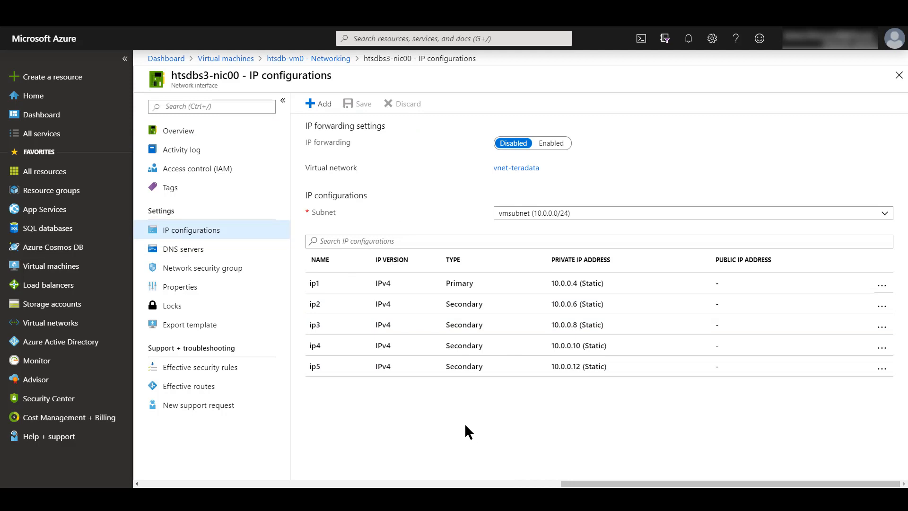
mouse_move(428, 294)
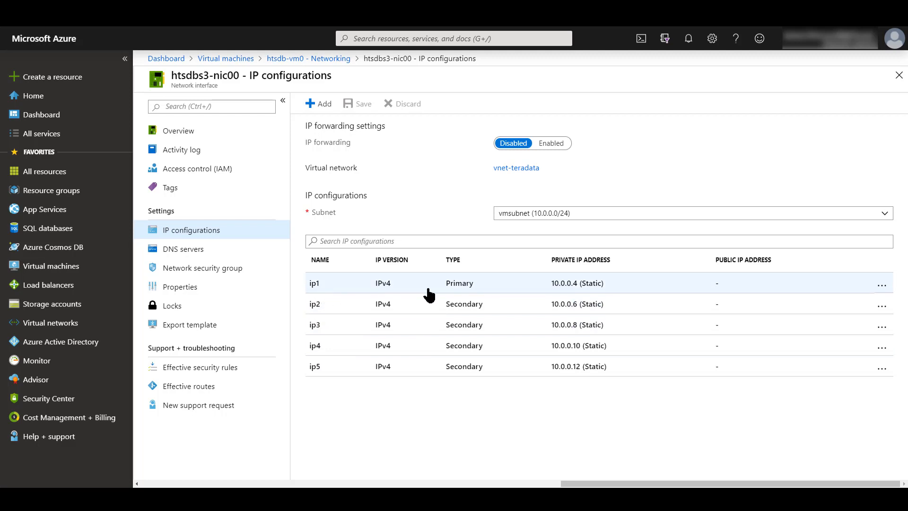
mouse_move(495, 307)
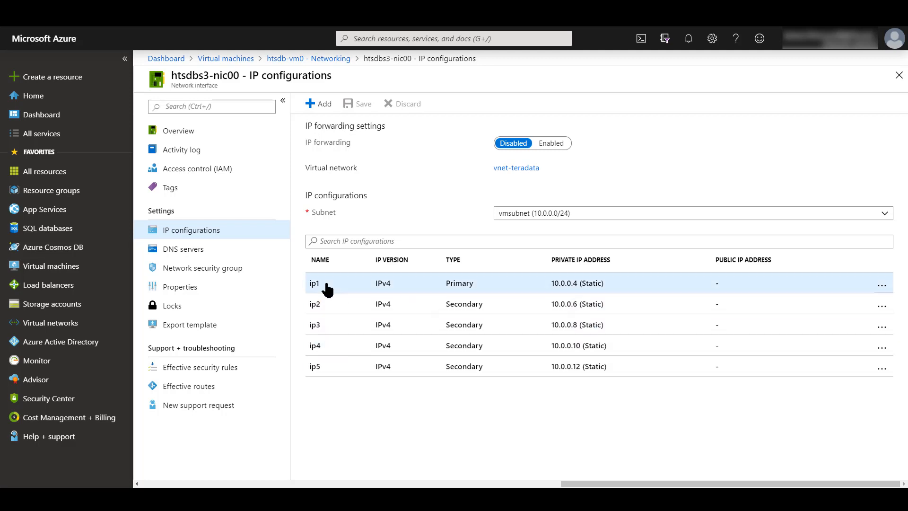
Step: Enable a public IP address on the ip1 configuration and open the public IP chooser
click(314, 283)
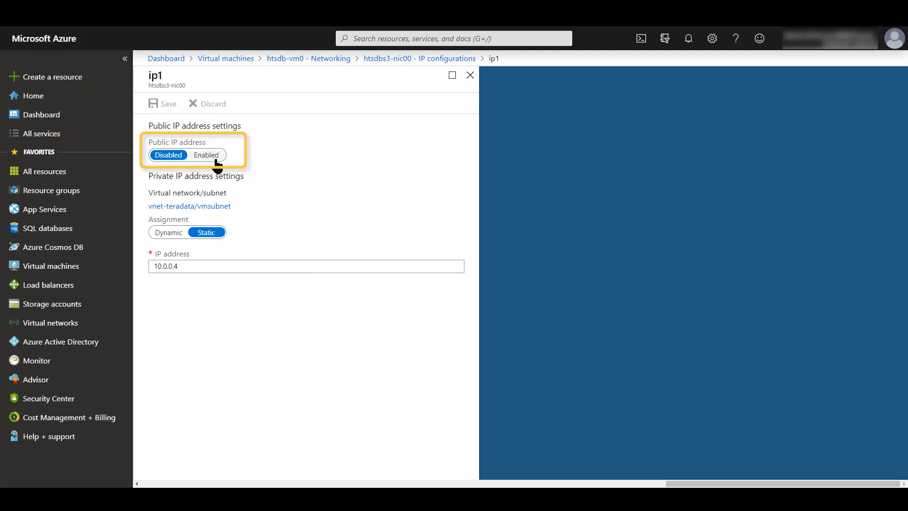
click(206, 154)
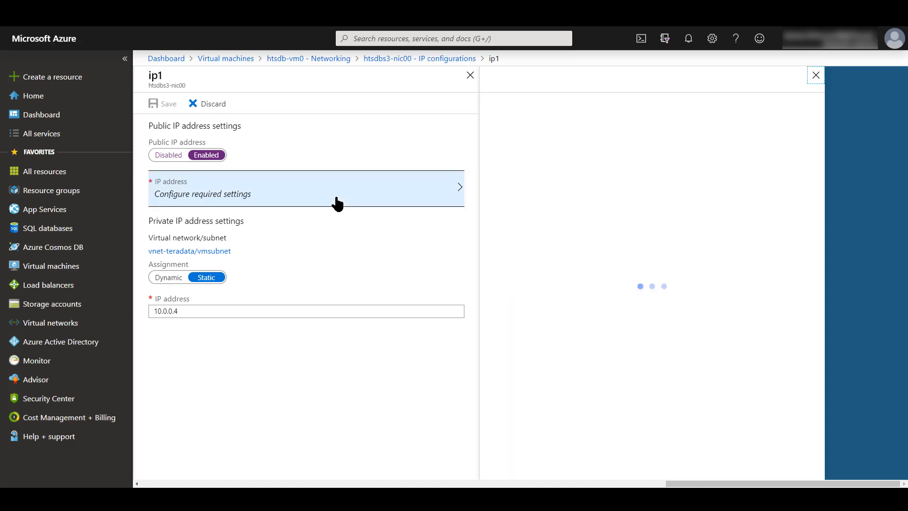
click(306, 187)
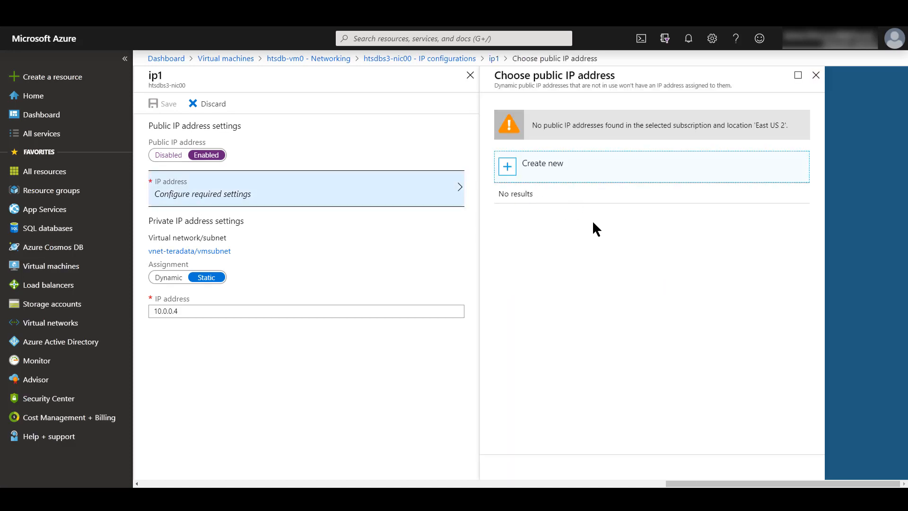
mouse_move(620, 250)
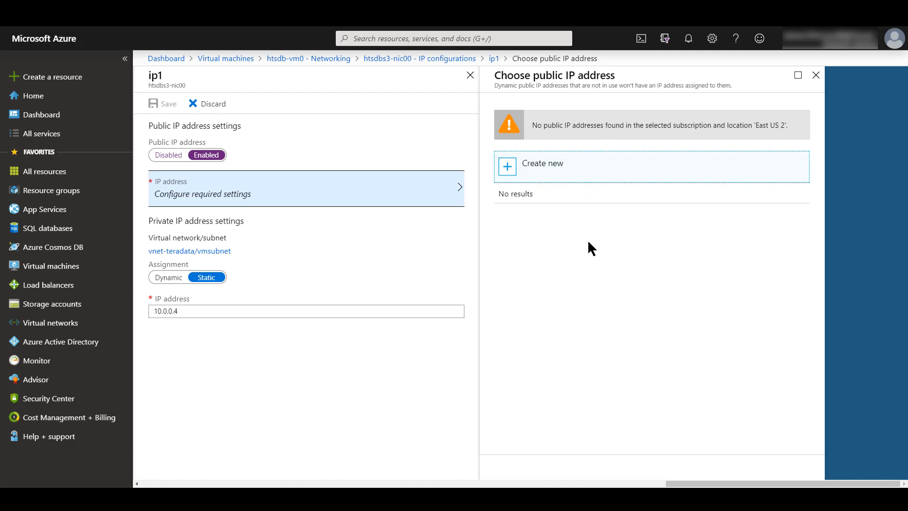
mouse_move(512, 176)
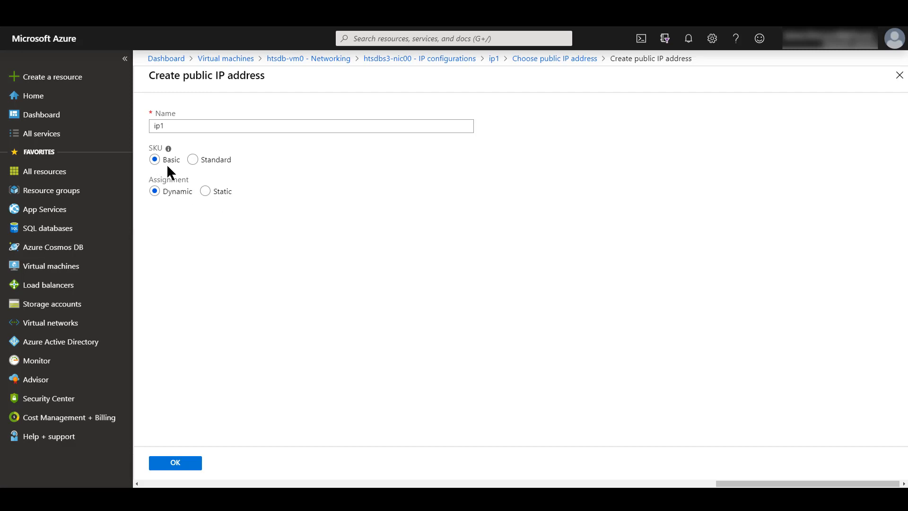
mouse_move(178, 208)
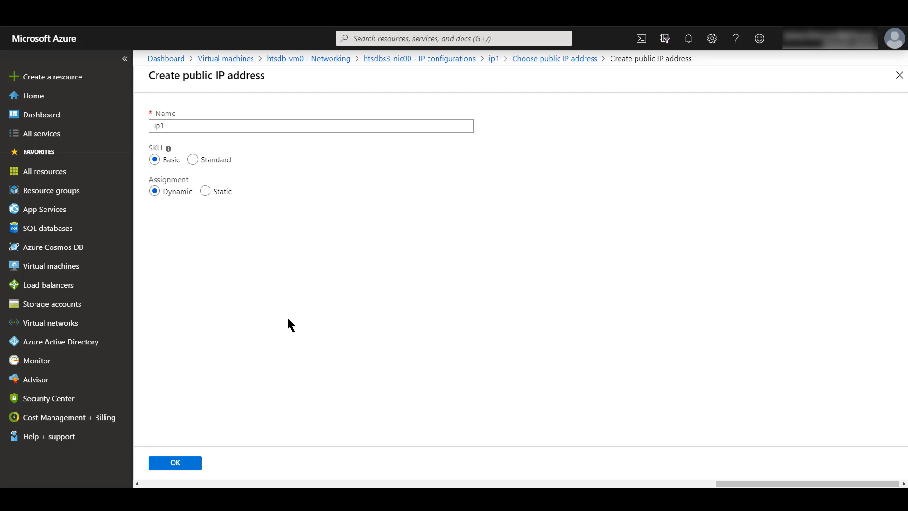
mouse_move(239, 302)
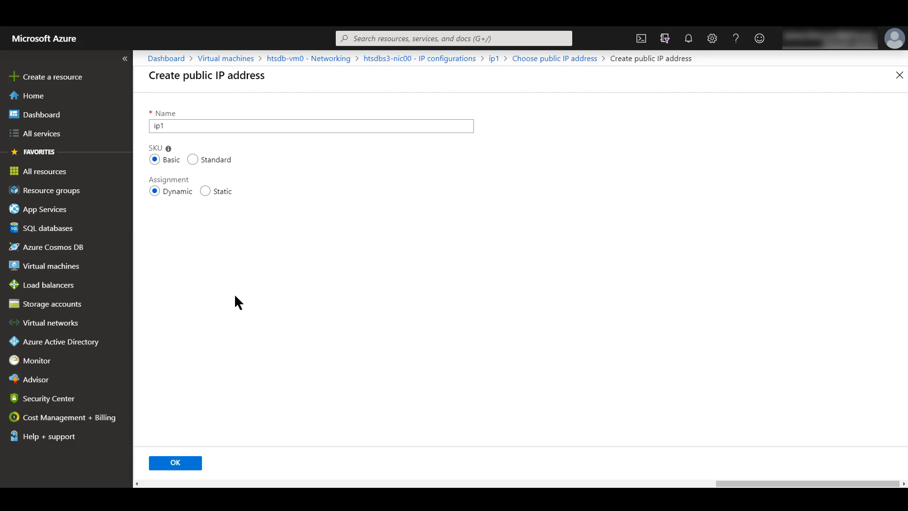
mouse_move(203, 365)
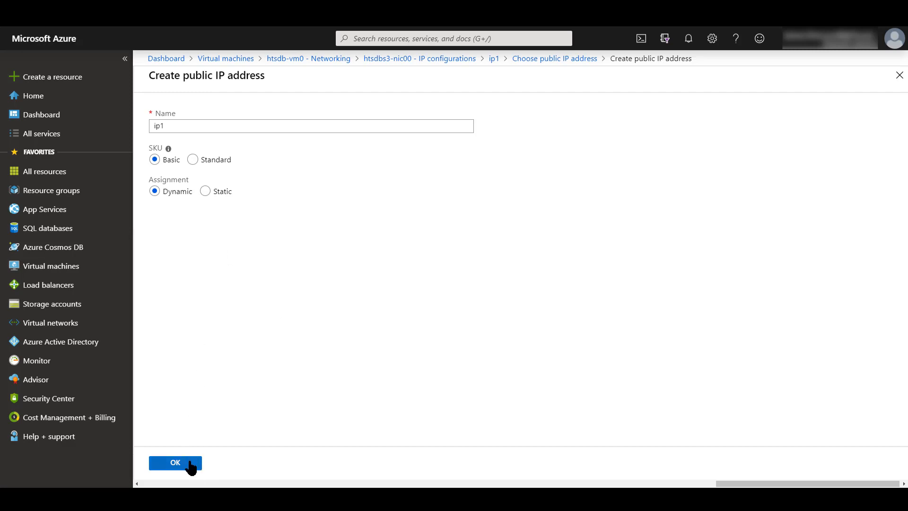
Step: Create the new public IP ip1, save the configuration and check the notification for 52.177.119.204
click(174, 463)
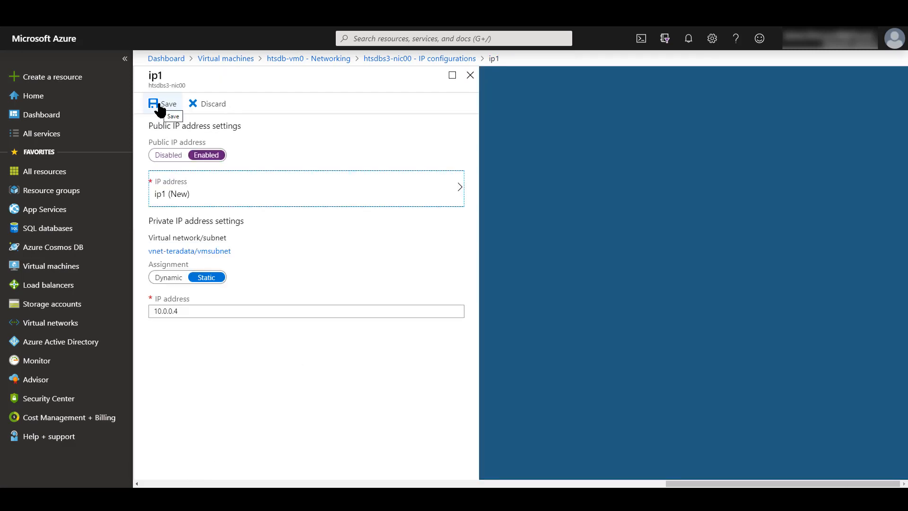
click(164, 104)
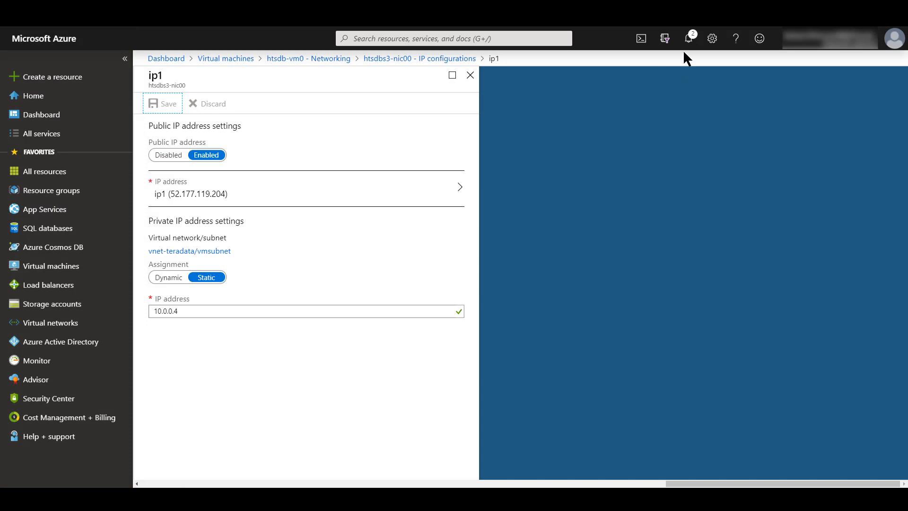
click(688, 38)
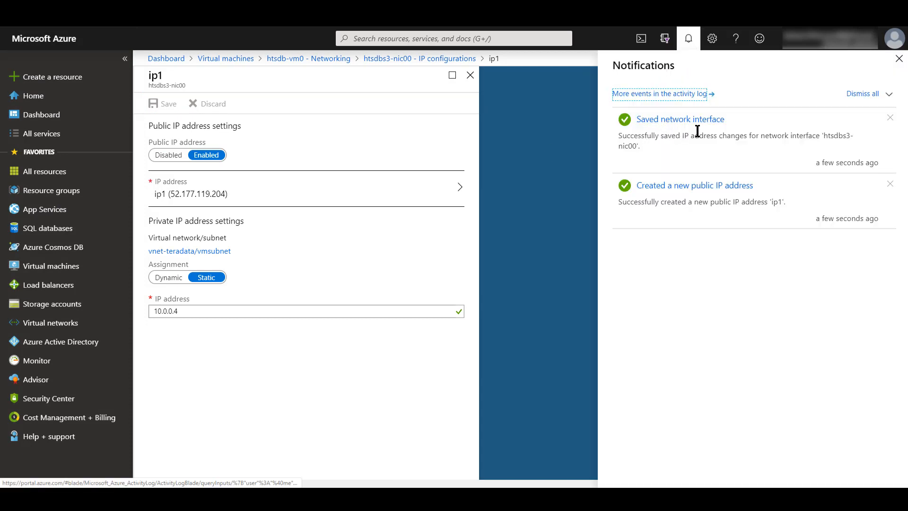
mouse_move(699, 199)
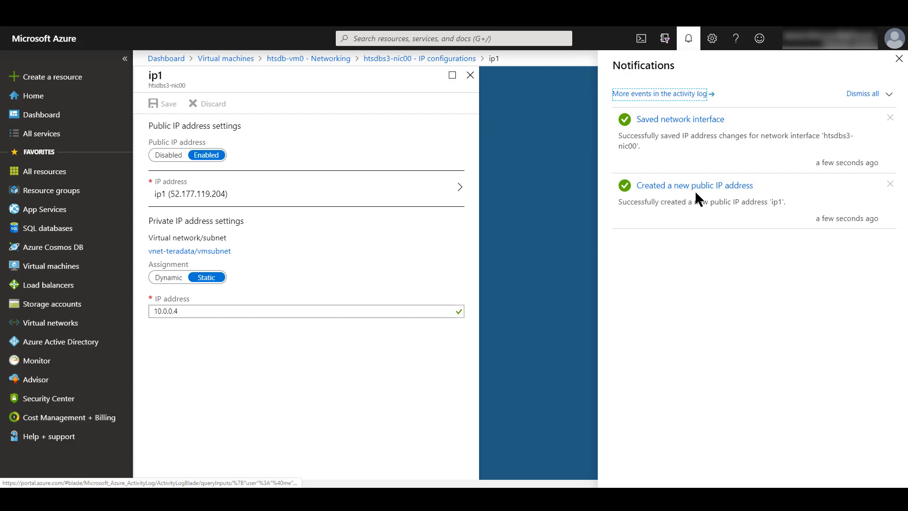
click(689, 38)
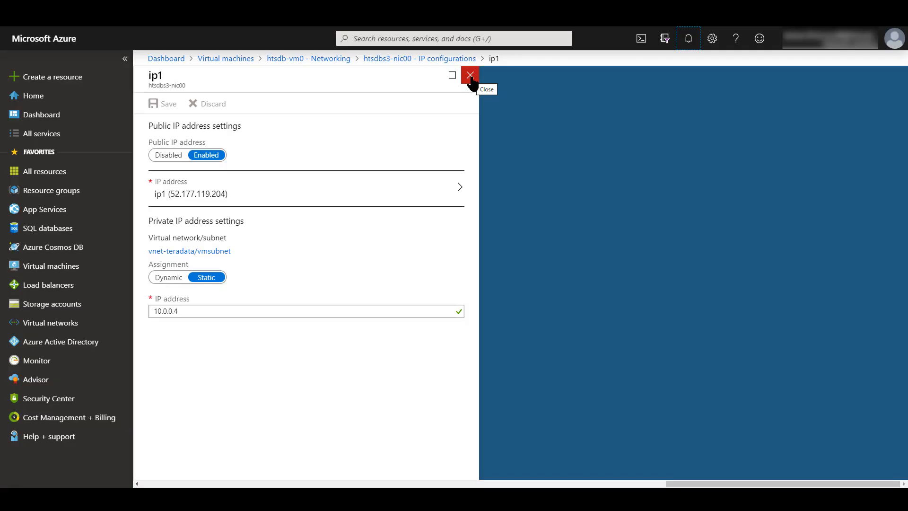
Step: Return to the htsdb-vm0 overview now showing public IP 52.177.119.204 and private 10.0.0.4
click(470, 76)
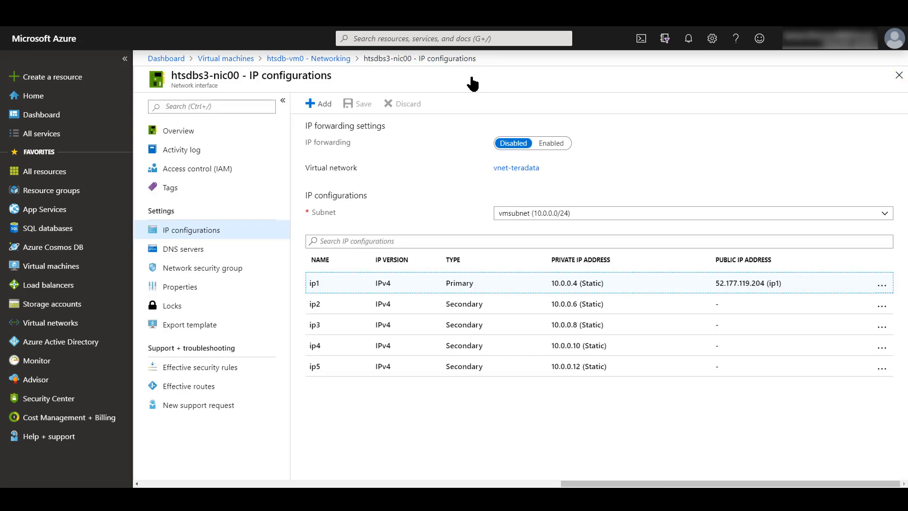
mouse_move(493, 107)
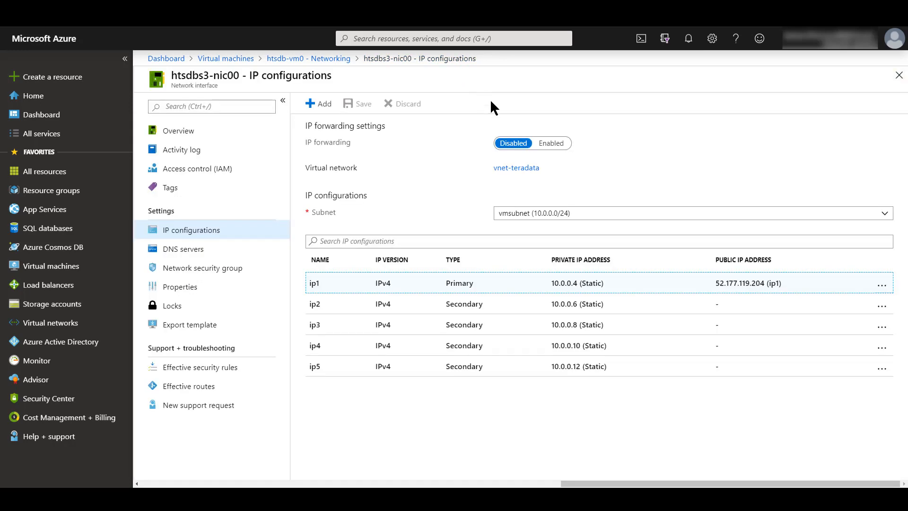
mouse_move(498, 107)
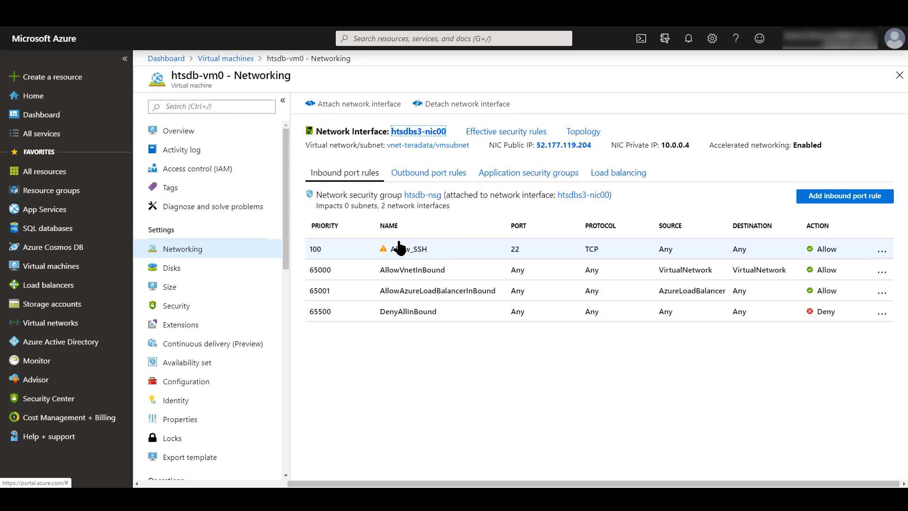
click(179, 131)
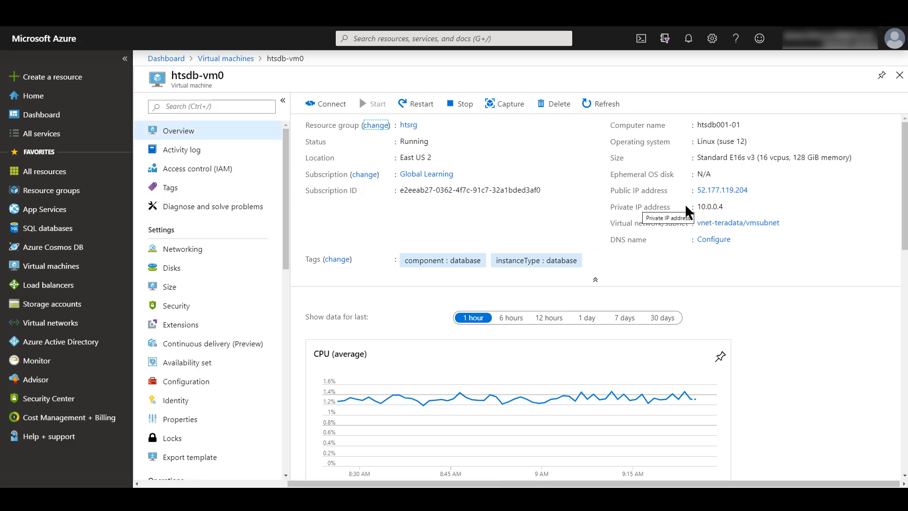
mouse_move(731, 207)
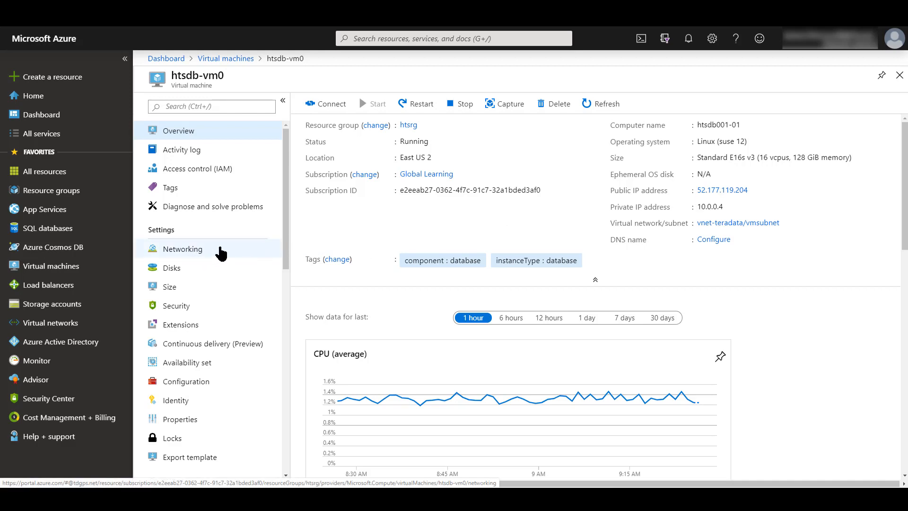
Step: Show htsdb-vm0's inbound port rules from htsdb-nsg, including Allow_SSH
click(182, 249)
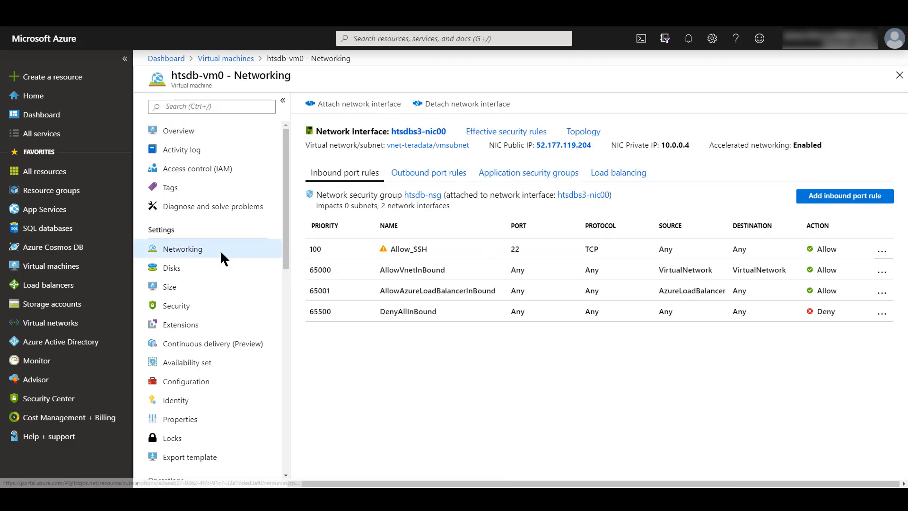
mouse_move(795, 211)
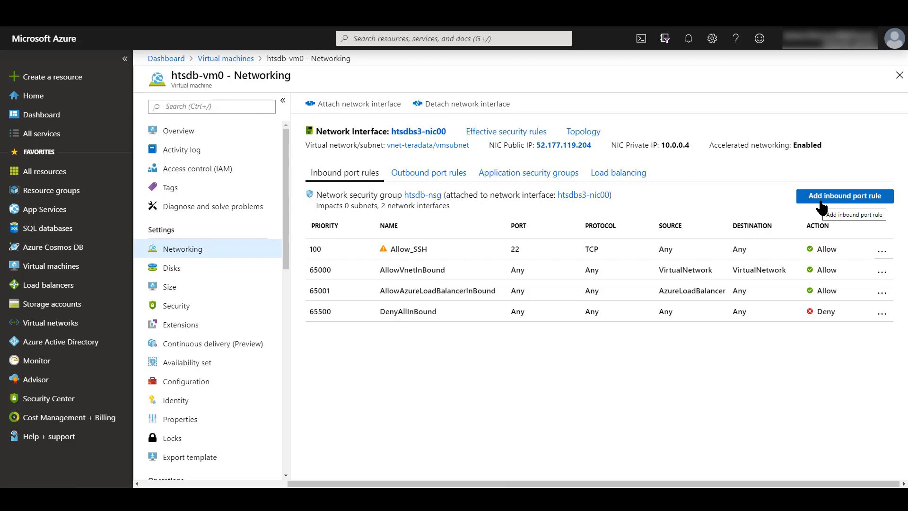
mouse_move(524, 256)
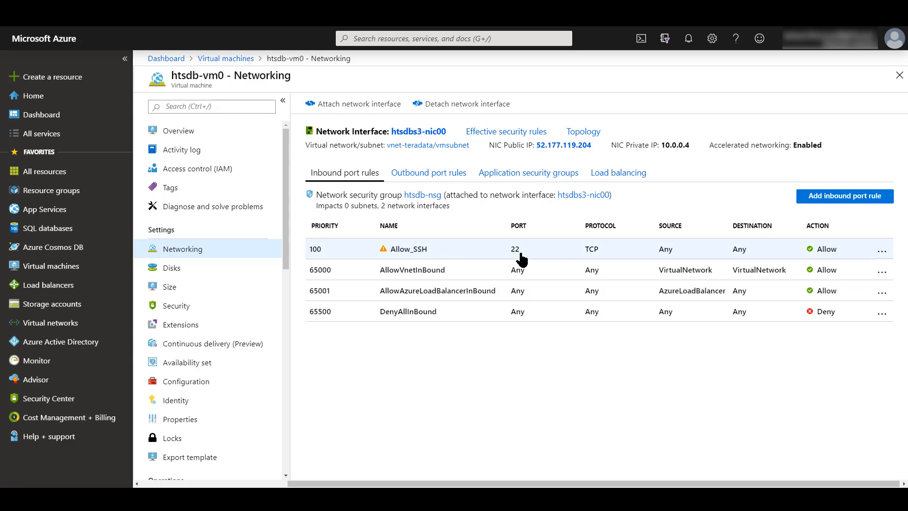
mouse_move(525, 255)
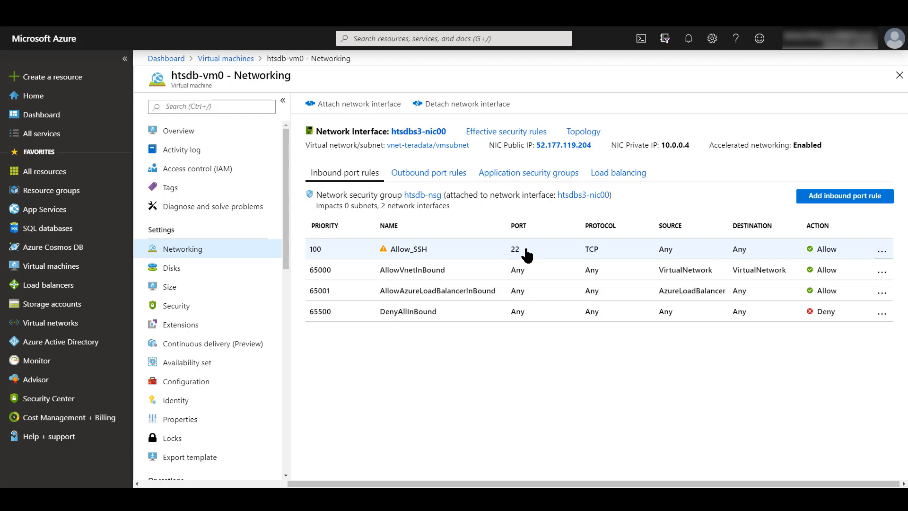
mouse_move(538, 256)
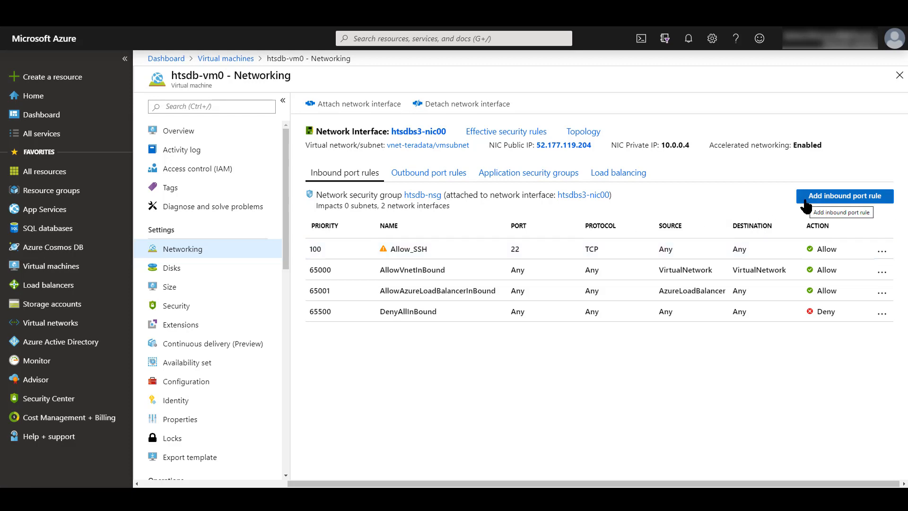
Step: Create inbound rule Allow_1025: destination port 1025, protocol TCP, priority 110
click(843, 195)
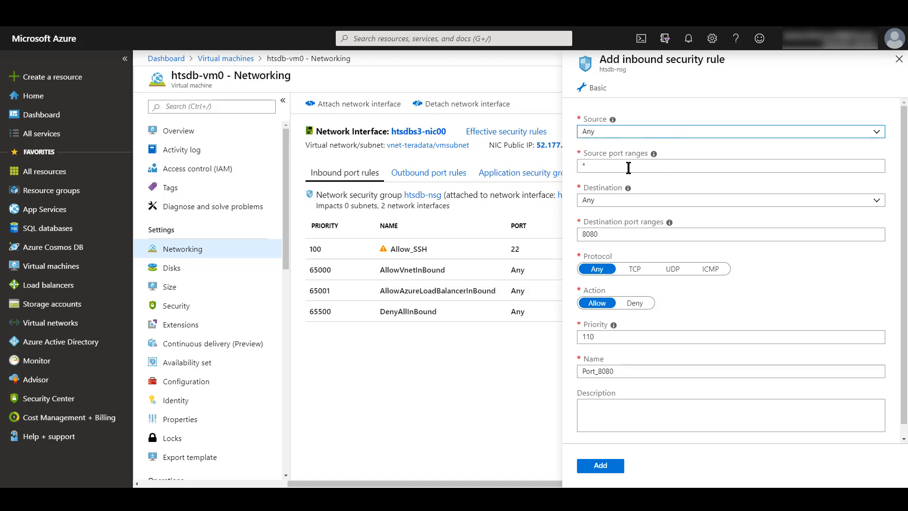
mouse_move(585, 179)
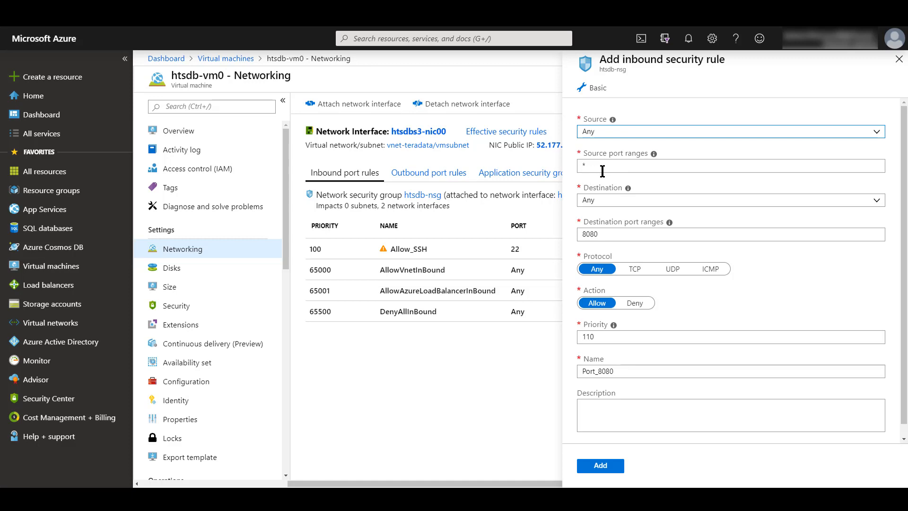
mouse_move(683, 184)
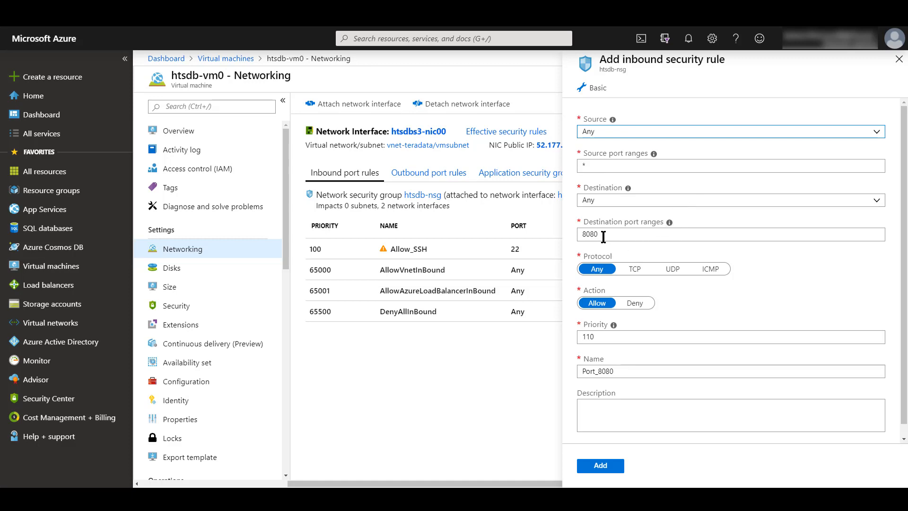
double_click(589, 234)
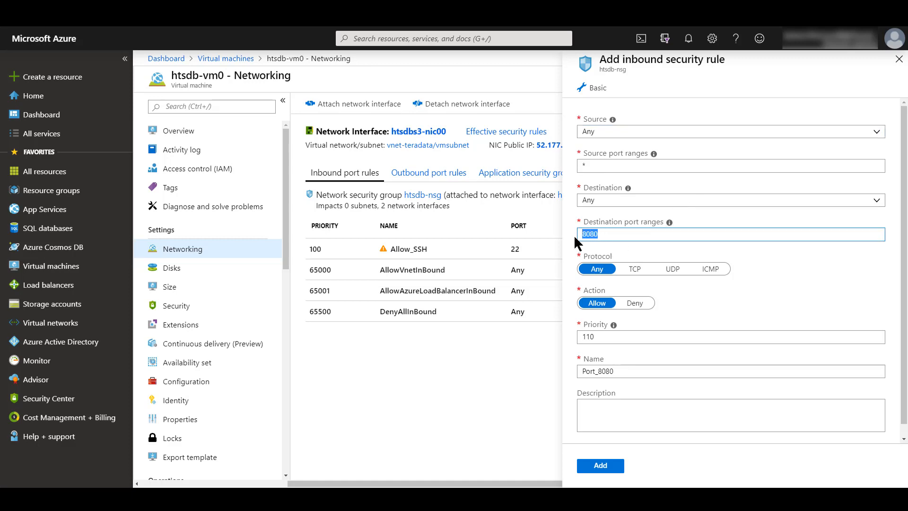
text(1025)
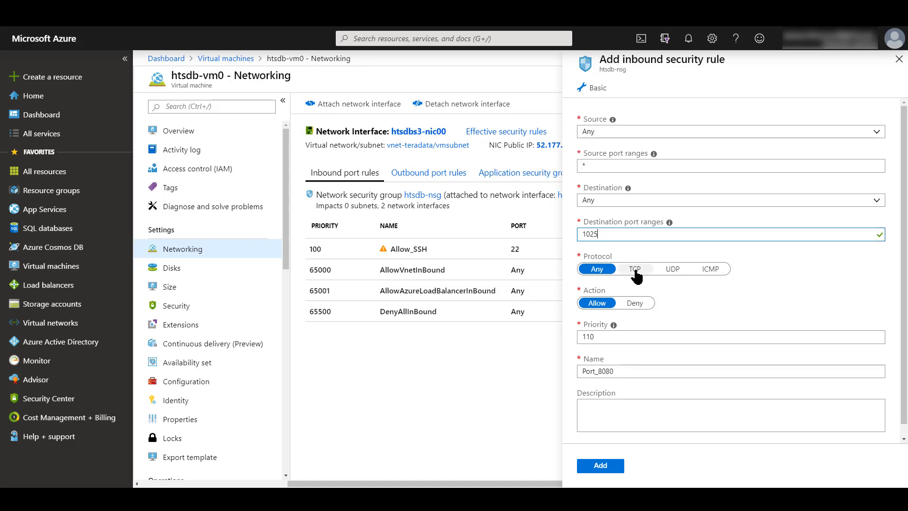
click(634, 268)
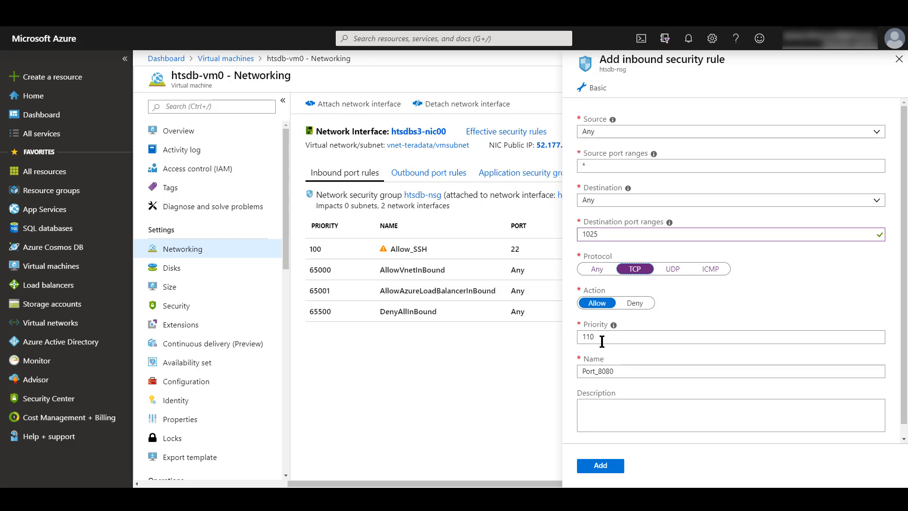
mouse_move(624, 366)
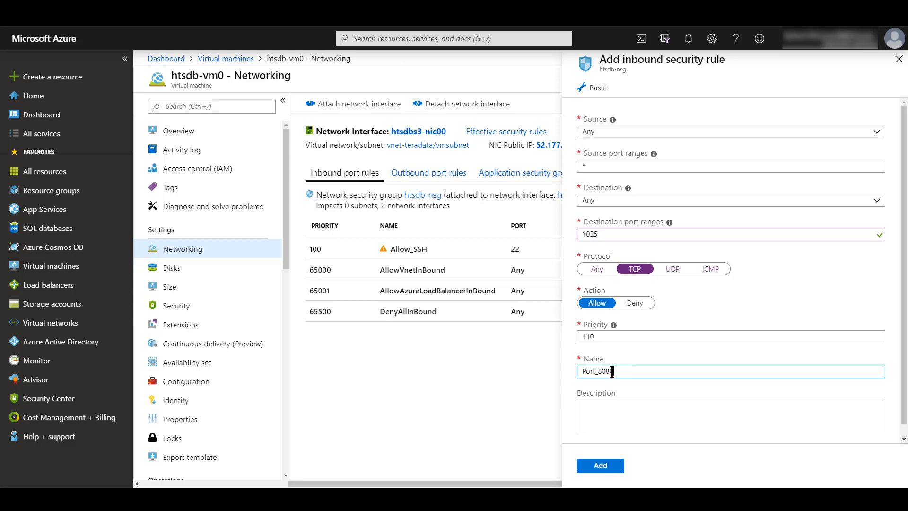
text(Allow_1025)
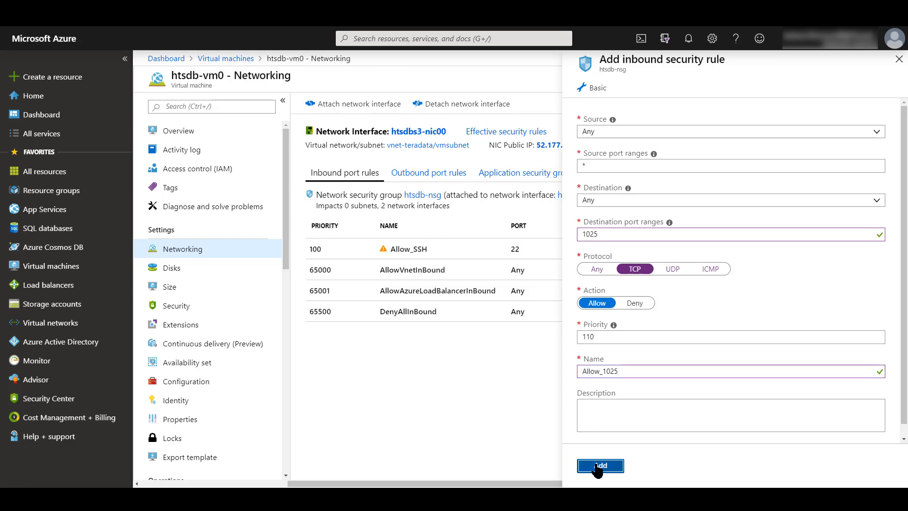
click(599, 465)
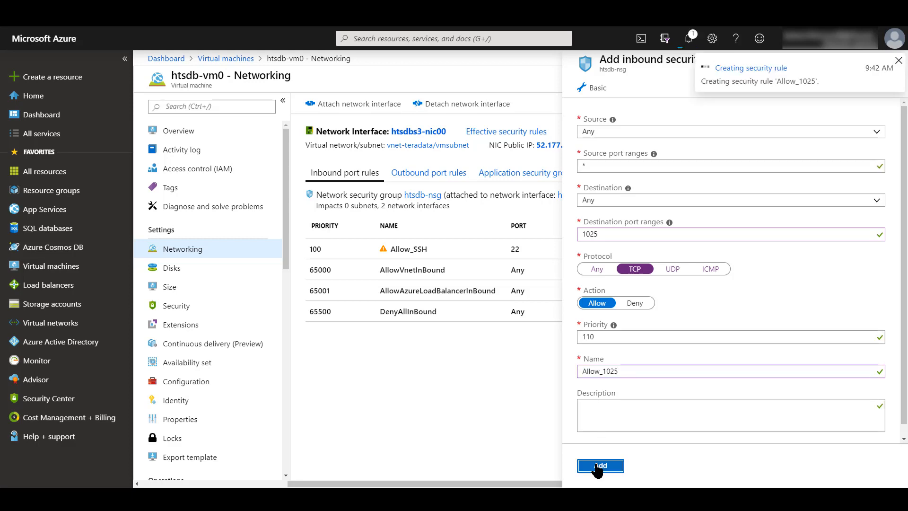
Step: Finish submitting the rule so Allow_1025 appears in htsdb-nsg's inbound rules
click(600, 465)
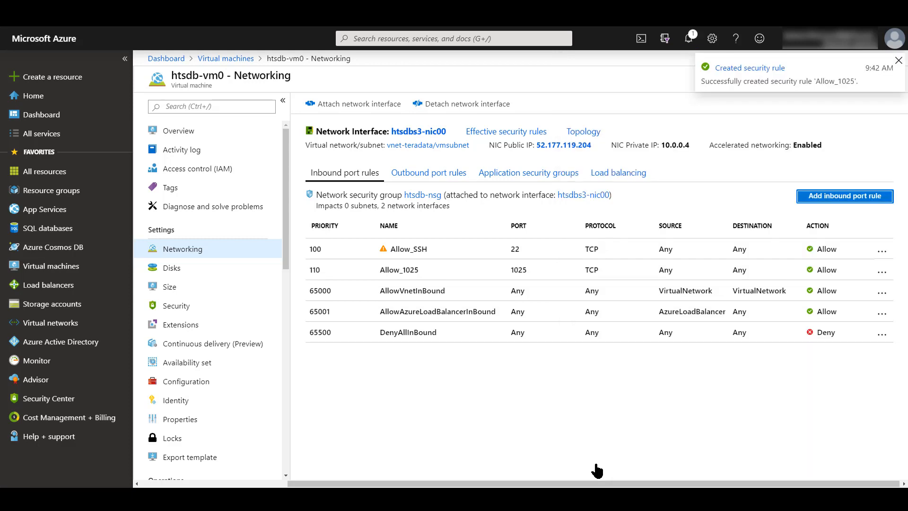
mouse_move(424, 249)
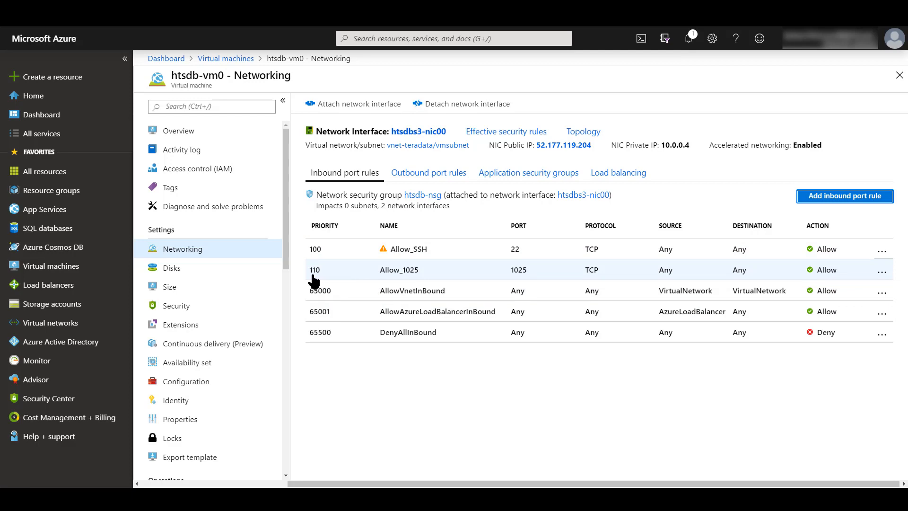
mouse_move(387, 281)
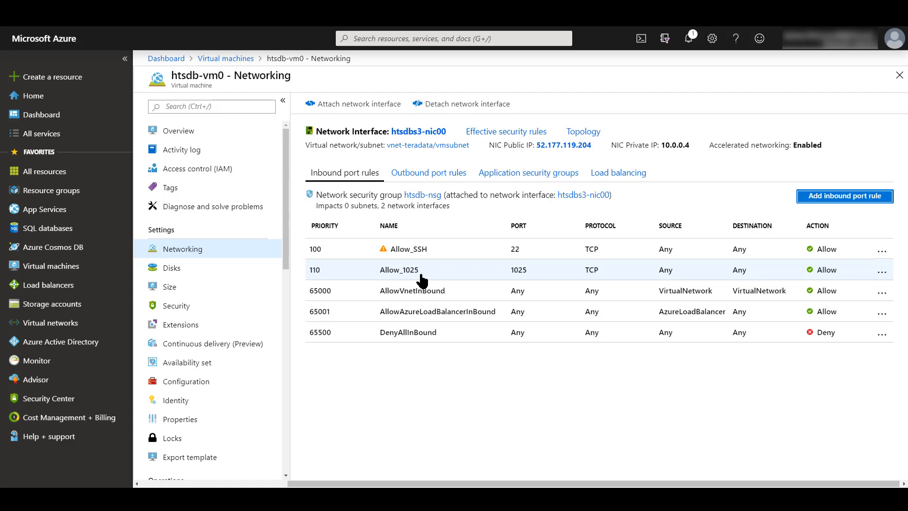
mouse_move(559, 391)
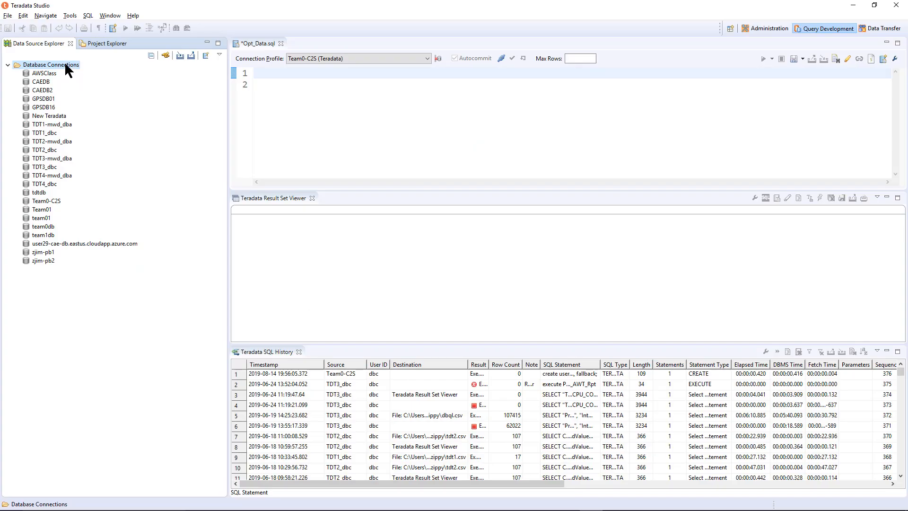
Step: Begin a new Teradata connection profile named htsdb and continue to connection details
right_click(51, 65)
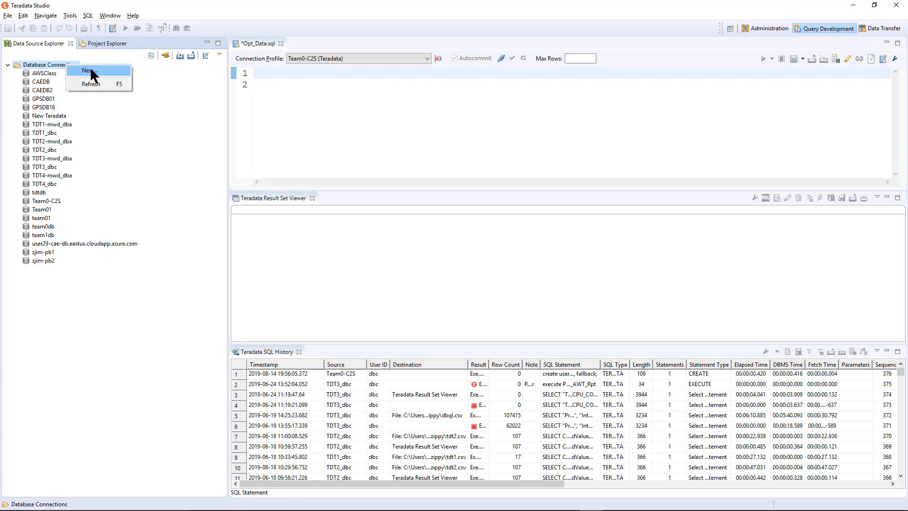
click(89, 70)
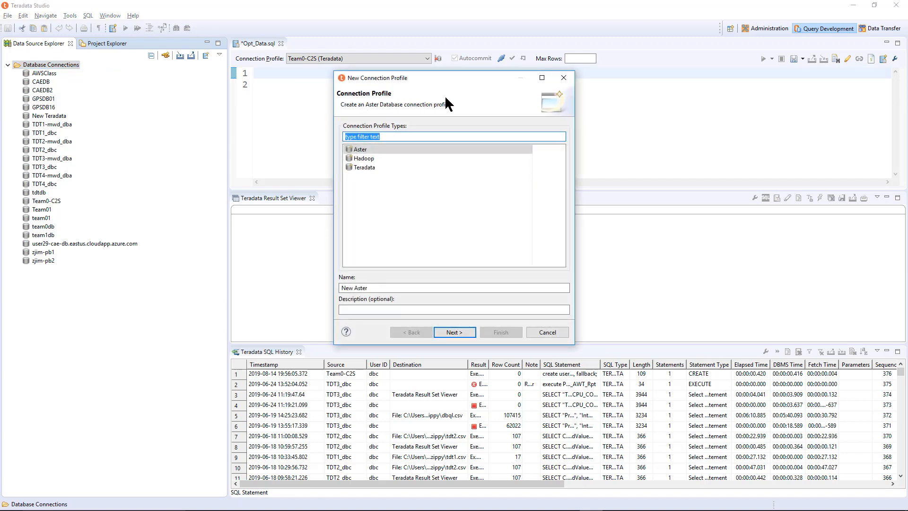
click(364, 167)
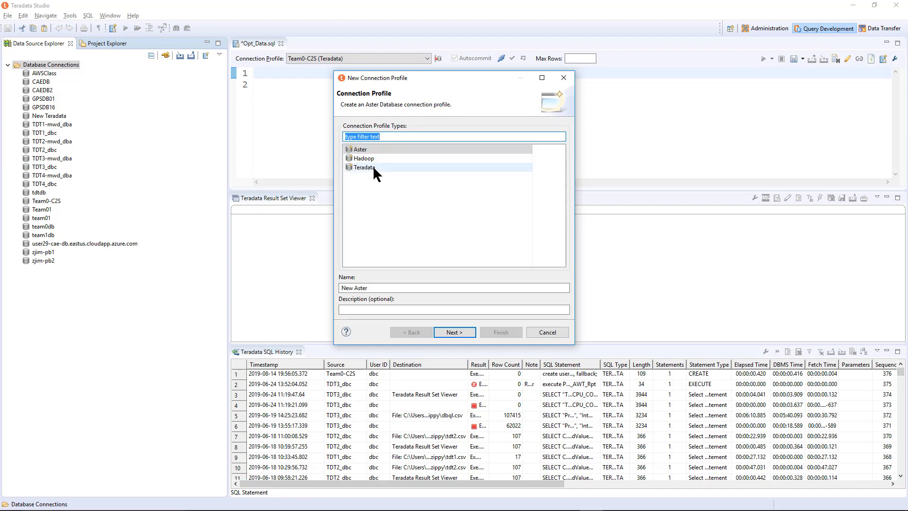
click(365, 167)
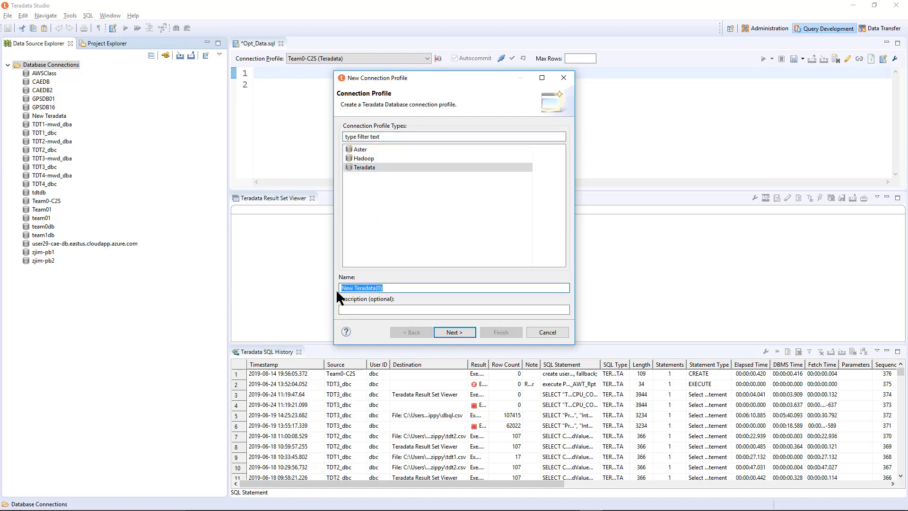
text(htsdb)
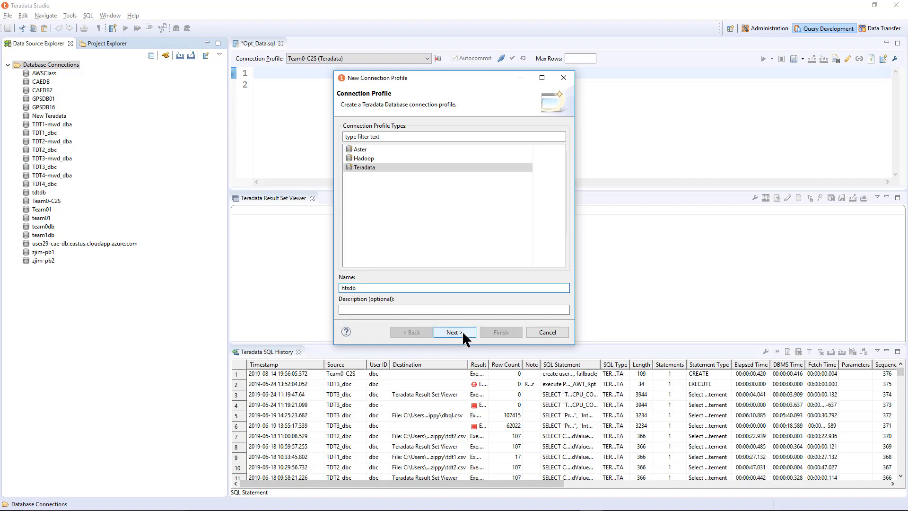
click(455, 332)
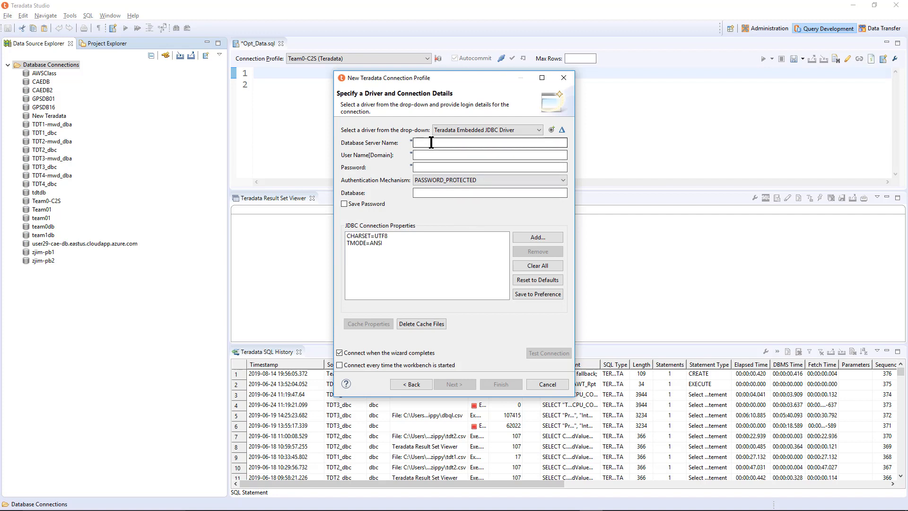
click(489, 143)
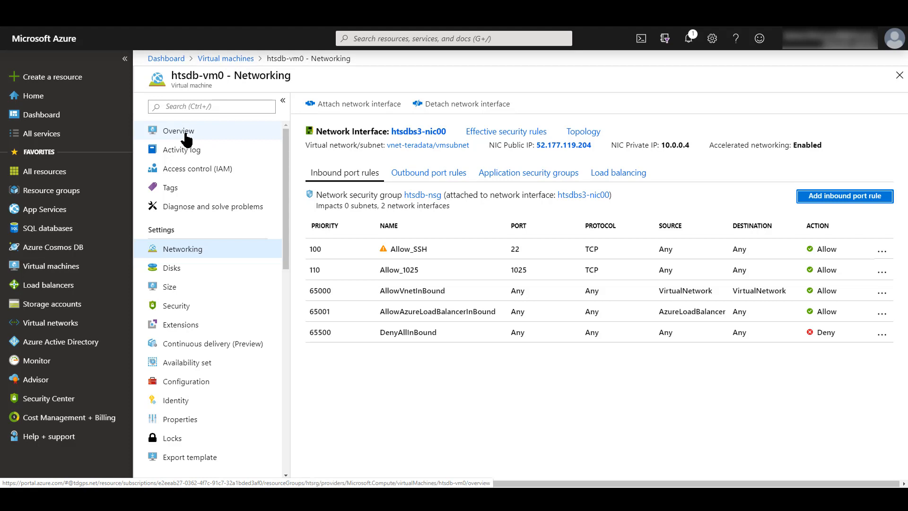
Step: Copy htsdb-vm0's public IP 52.177.119.204 from its Azure overview
click(179, 131)
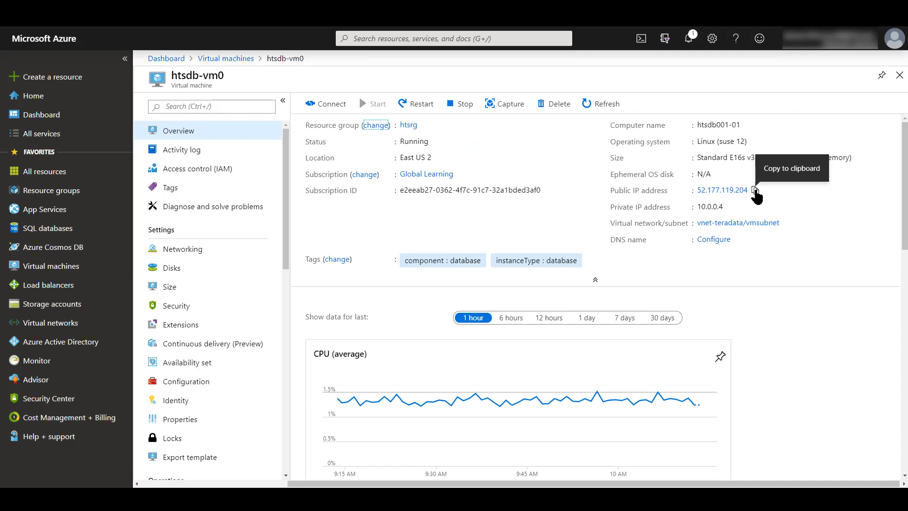
click(755, 190)
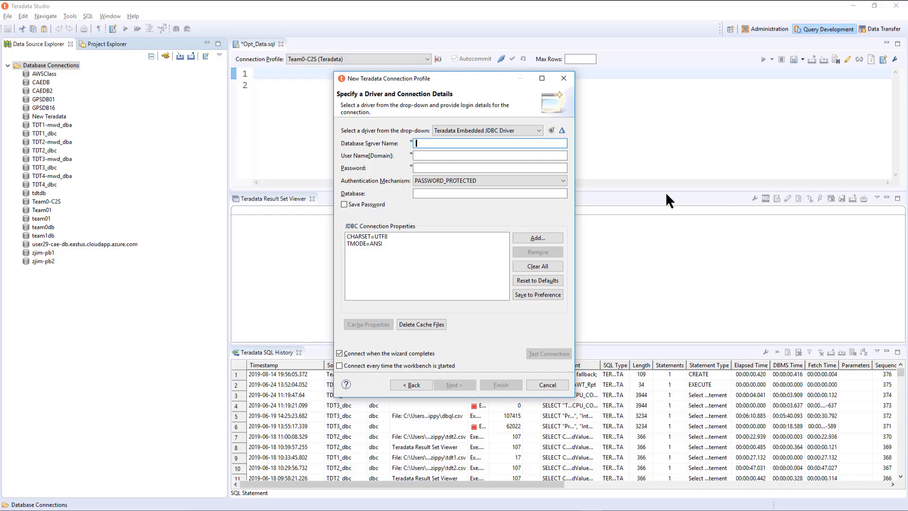
mouse_move(448, 142)
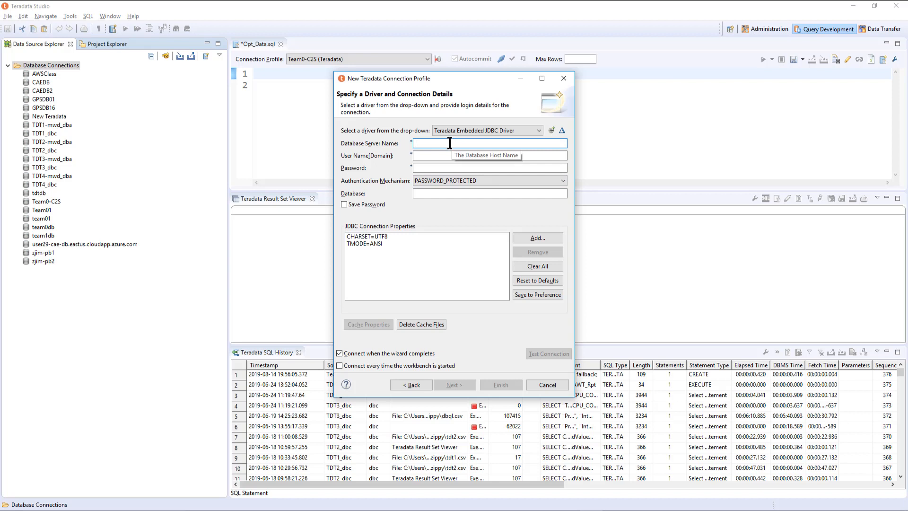
Step: Set server 52.177.119.204 and user dbc with password, then verify the connection test succeeds
right_click(448, 142)
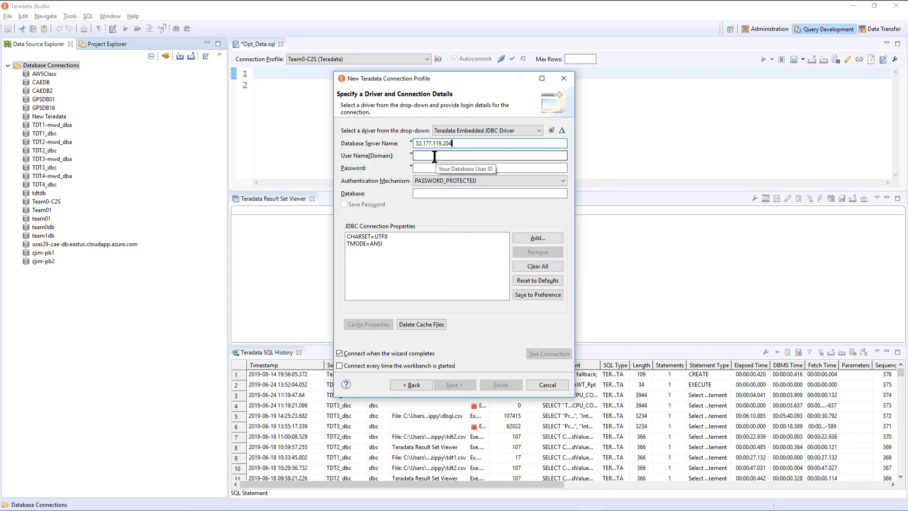
text(dbc)
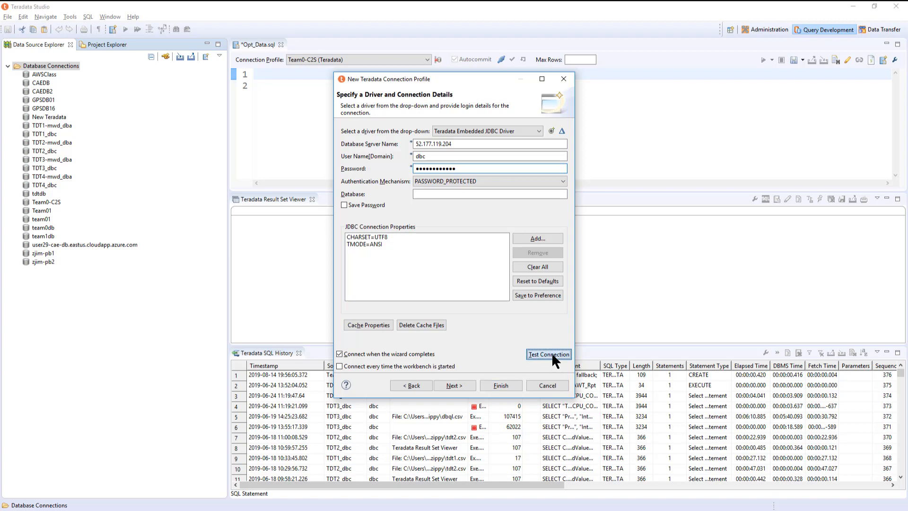
click(548, 354)
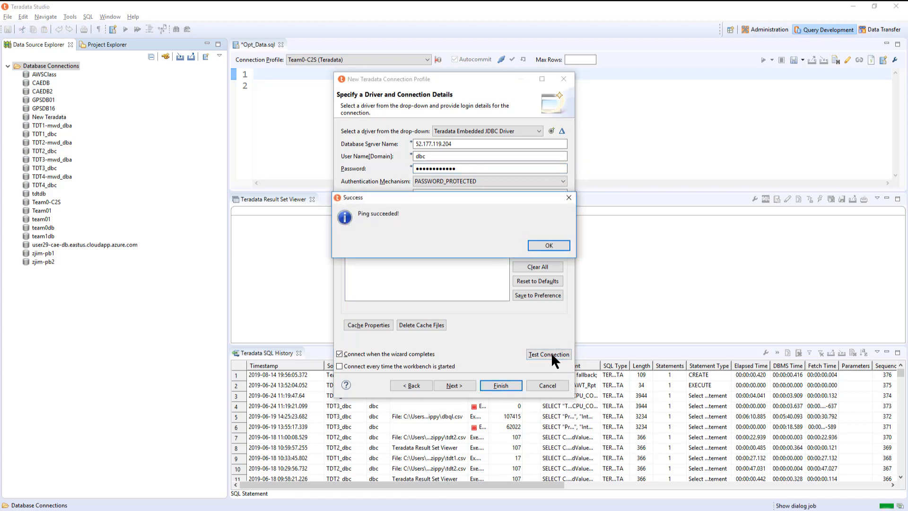
mouse_move(369, 228)
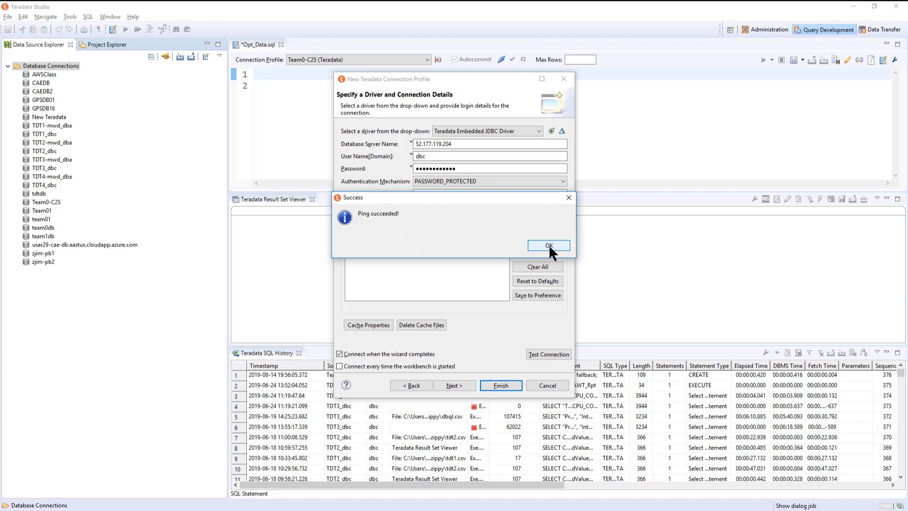
click(547, 245)
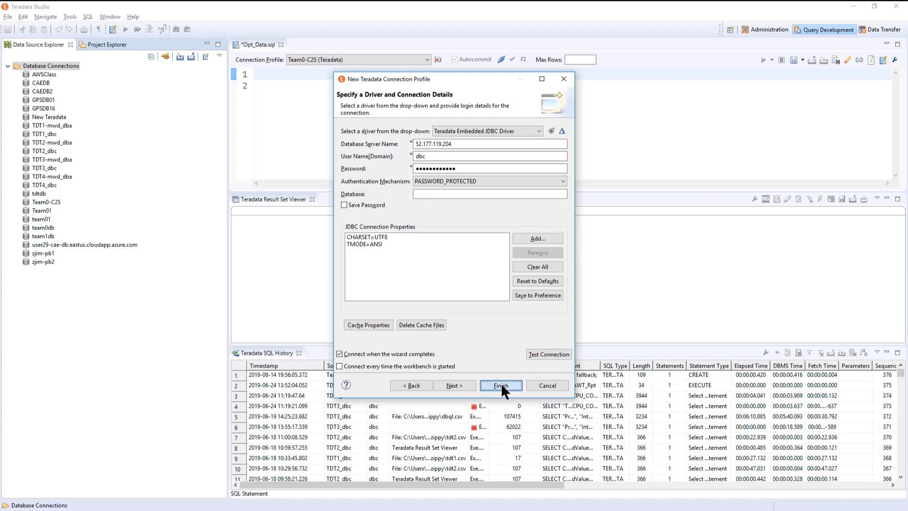
Step: Finish the htsdb connection and expand its DBC node to show Databases and Foreign Servers
click(500, 385)
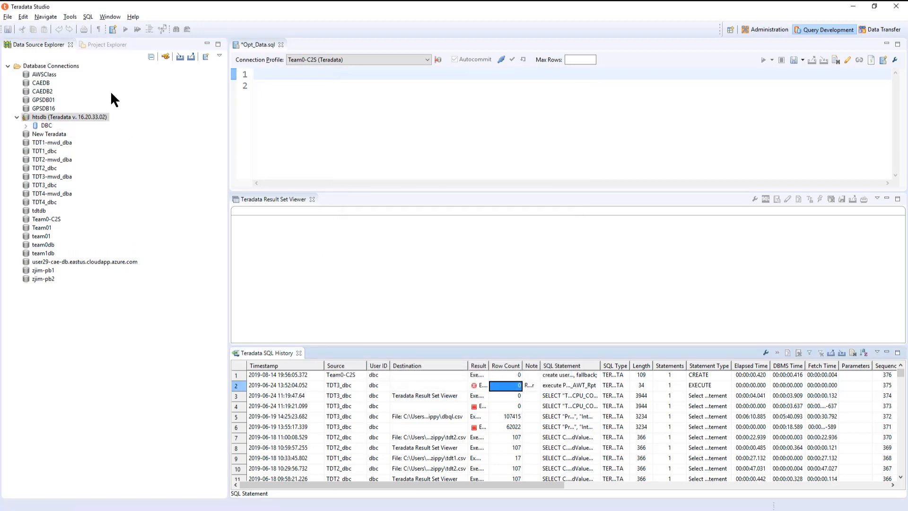
mouse_move(28, 131)
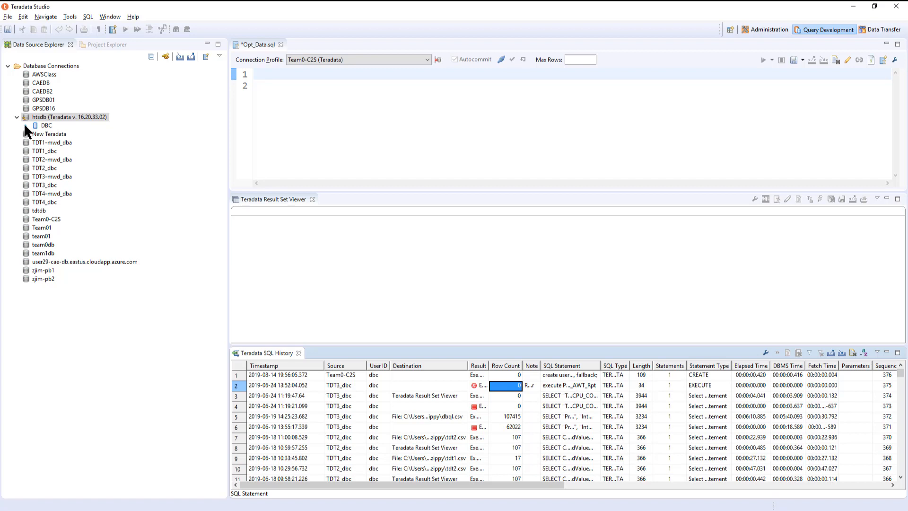
click(34, 126)
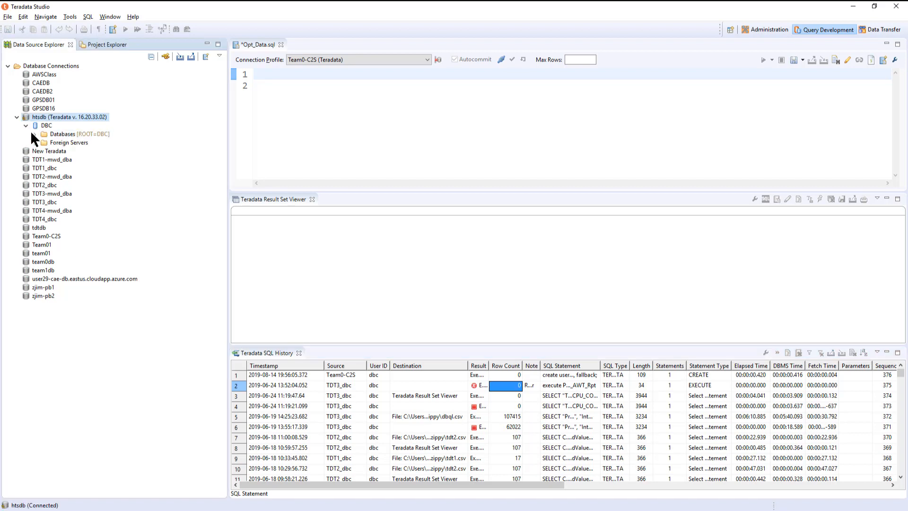
click(43, 133)
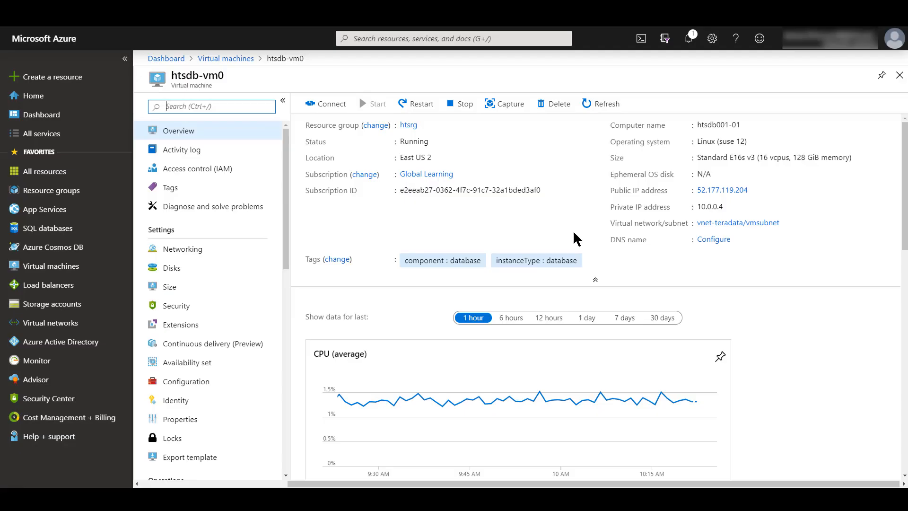
mouse_move(525, 225)
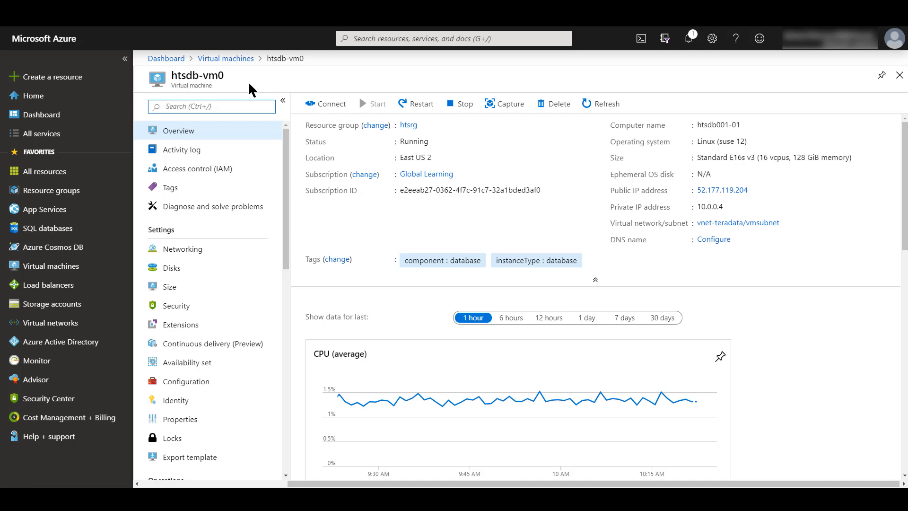
mouse_move(769, 204)
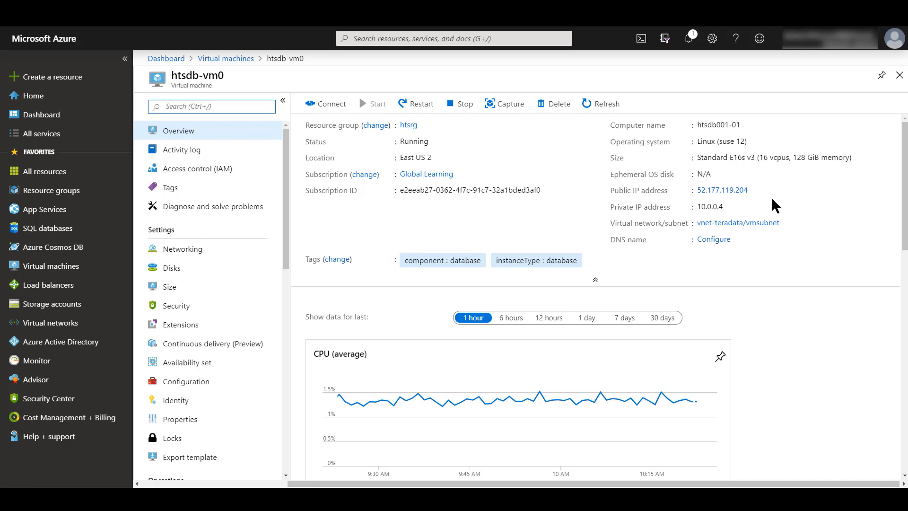
mouse_move(51, 266)
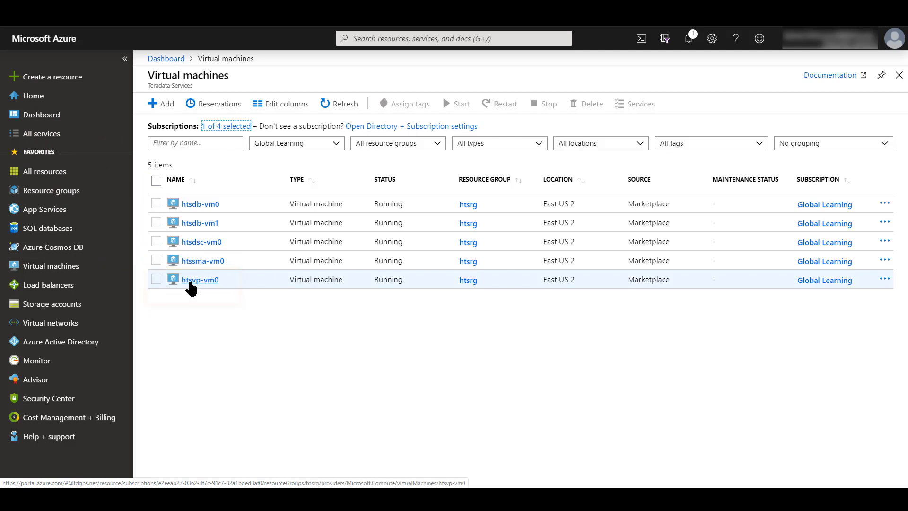
Step: Show the htsvp-vm0 viewpoint machine's overview with private IP 10.0.0.14 and no public IP
click(199, 279)
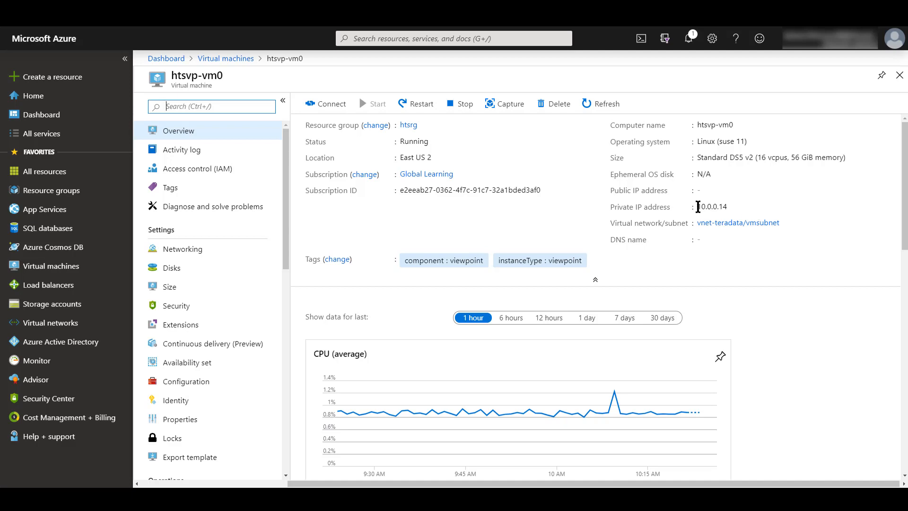
mouse_move(749, 199)
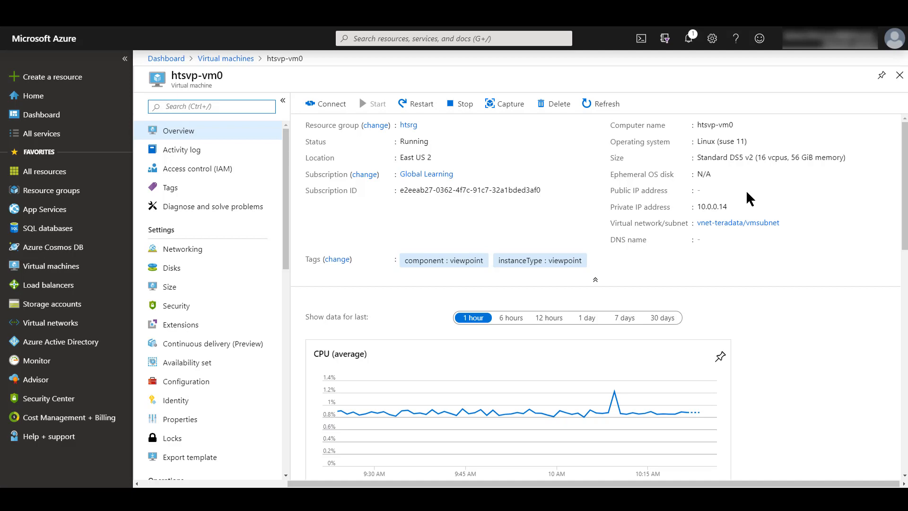
click(211, 106)
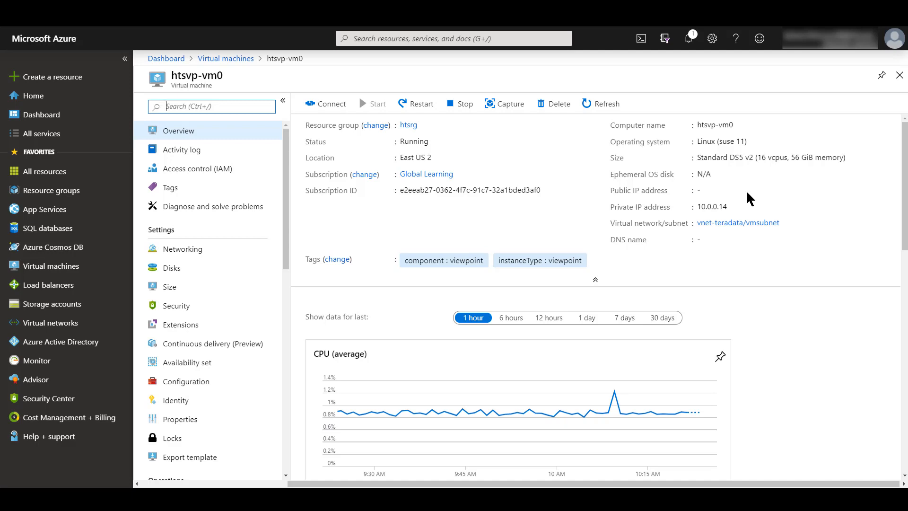